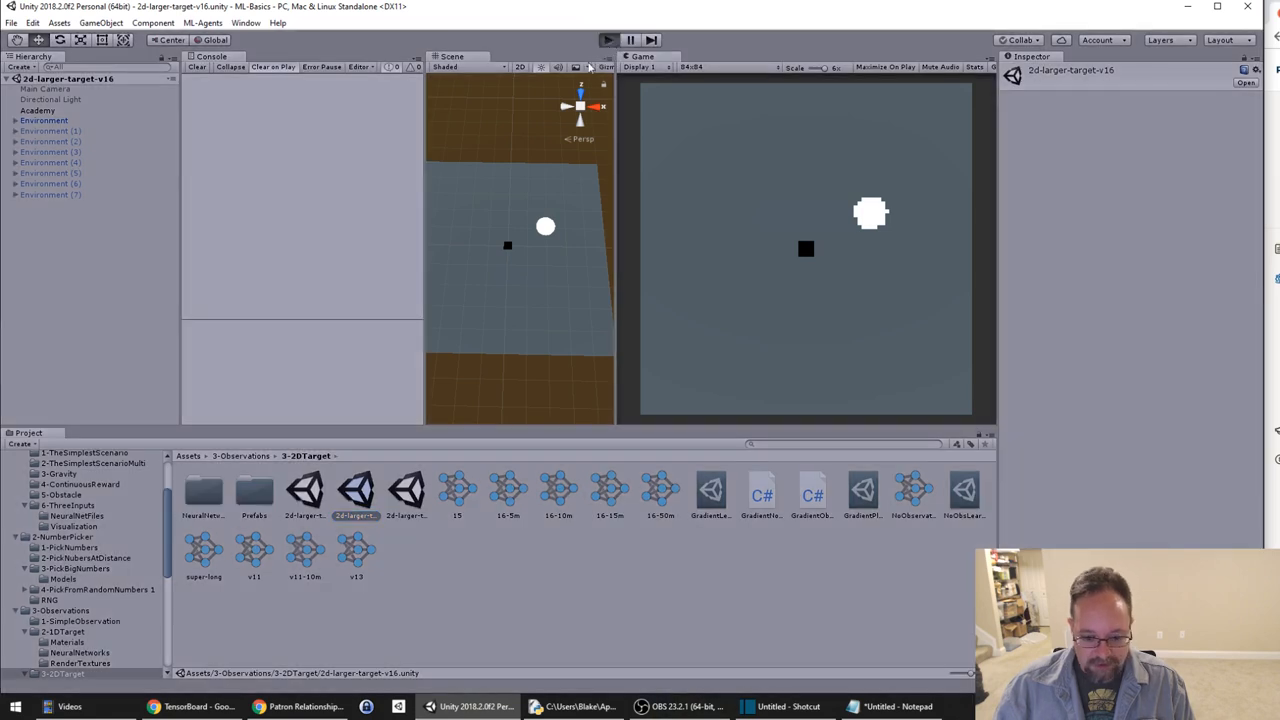
# Enter Play mode on the 2d-larger-target-v16 scene to run the agent simulation
pyautogui.click(608, 40)
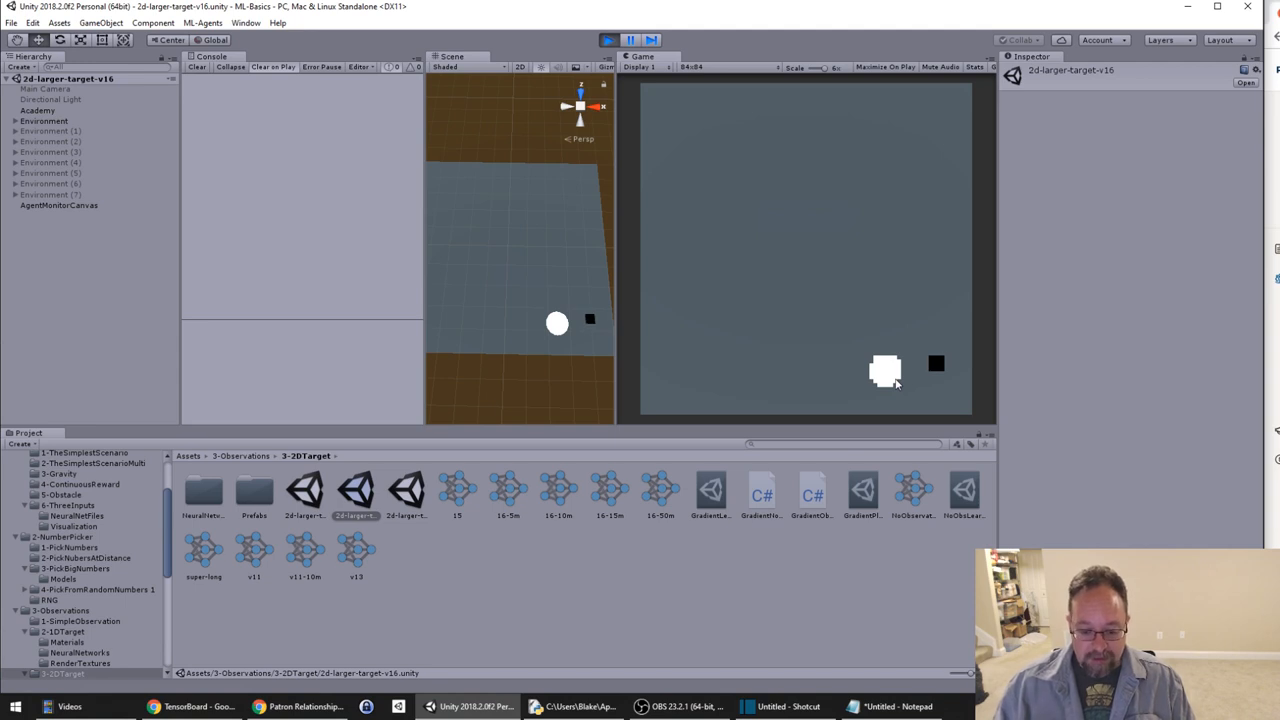
pyautogui.moveTo(977, 410)
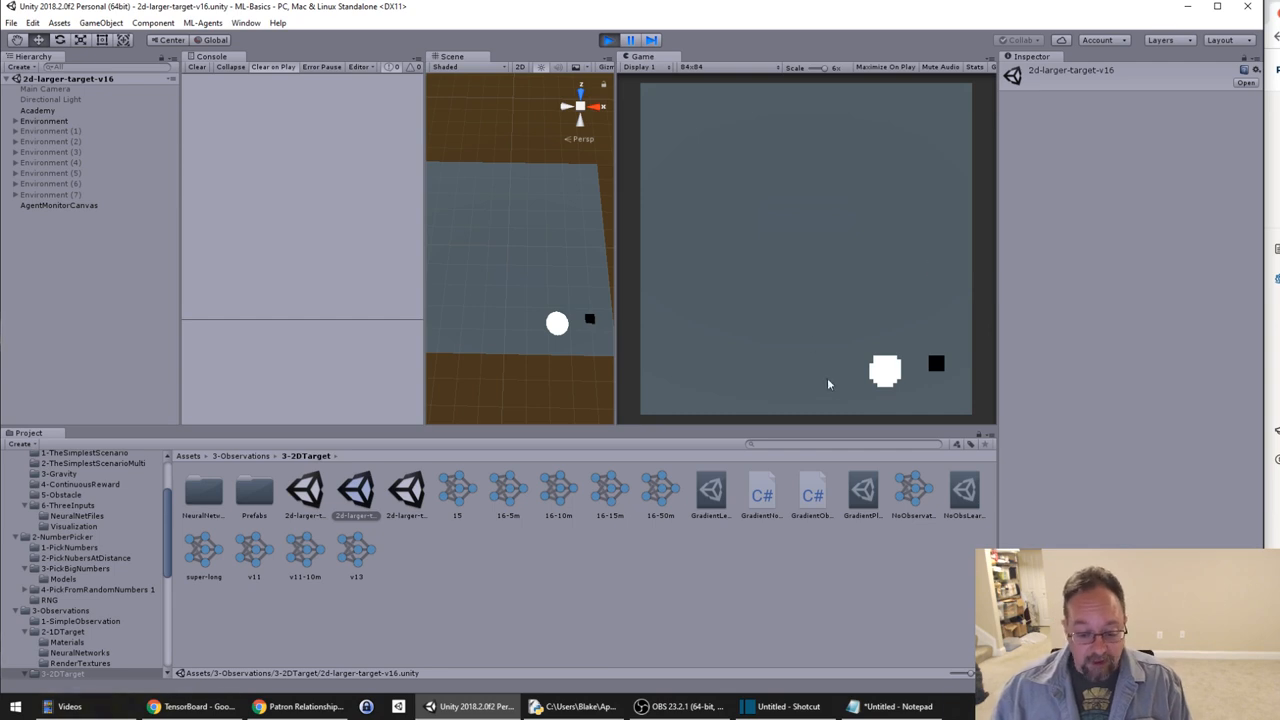
pyautogui.moveTo(838, 293)
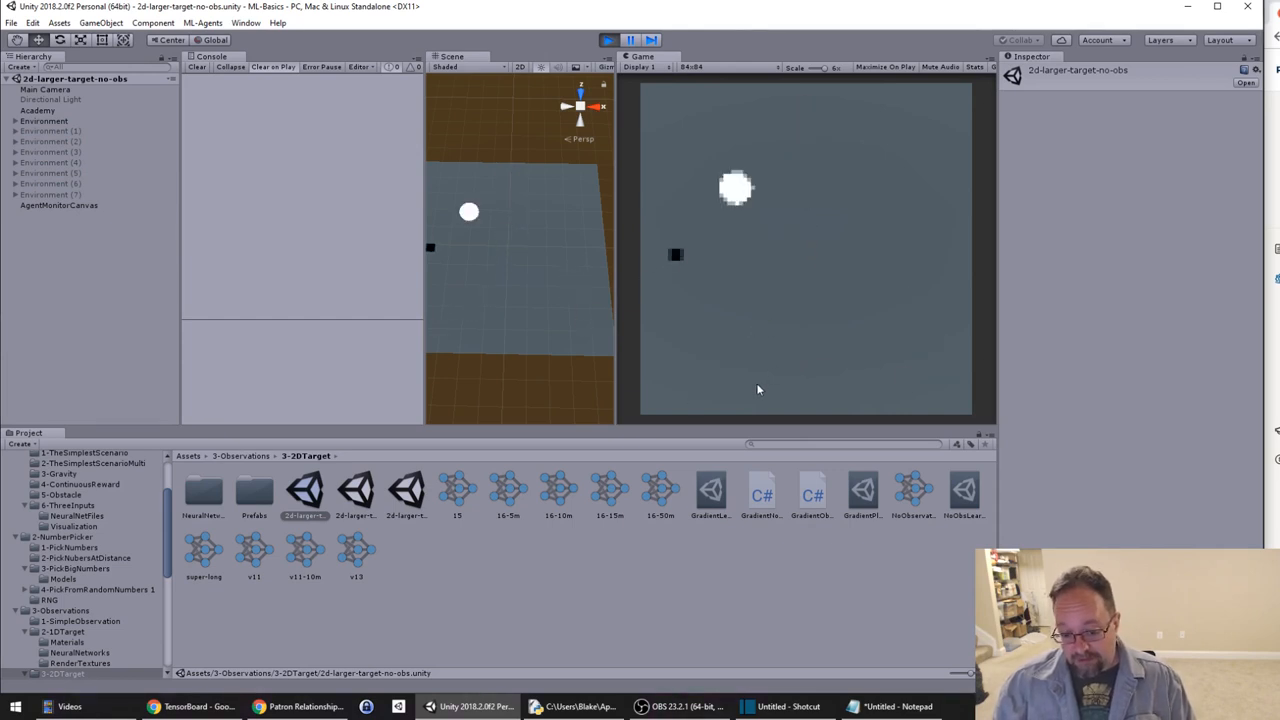
# Exit Play mode on the 2d-larger-target-no-obs scene
pyautogui.click(609, 40)
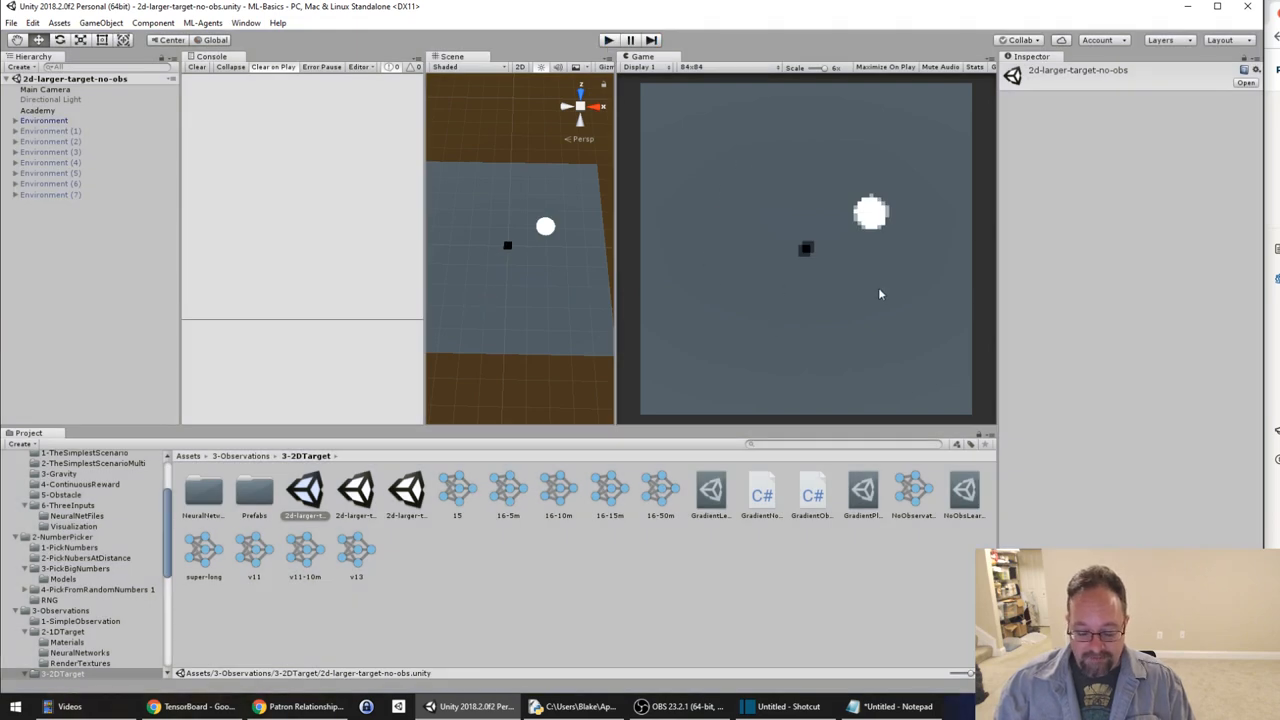
pyautogui.moveTo(847, 281)
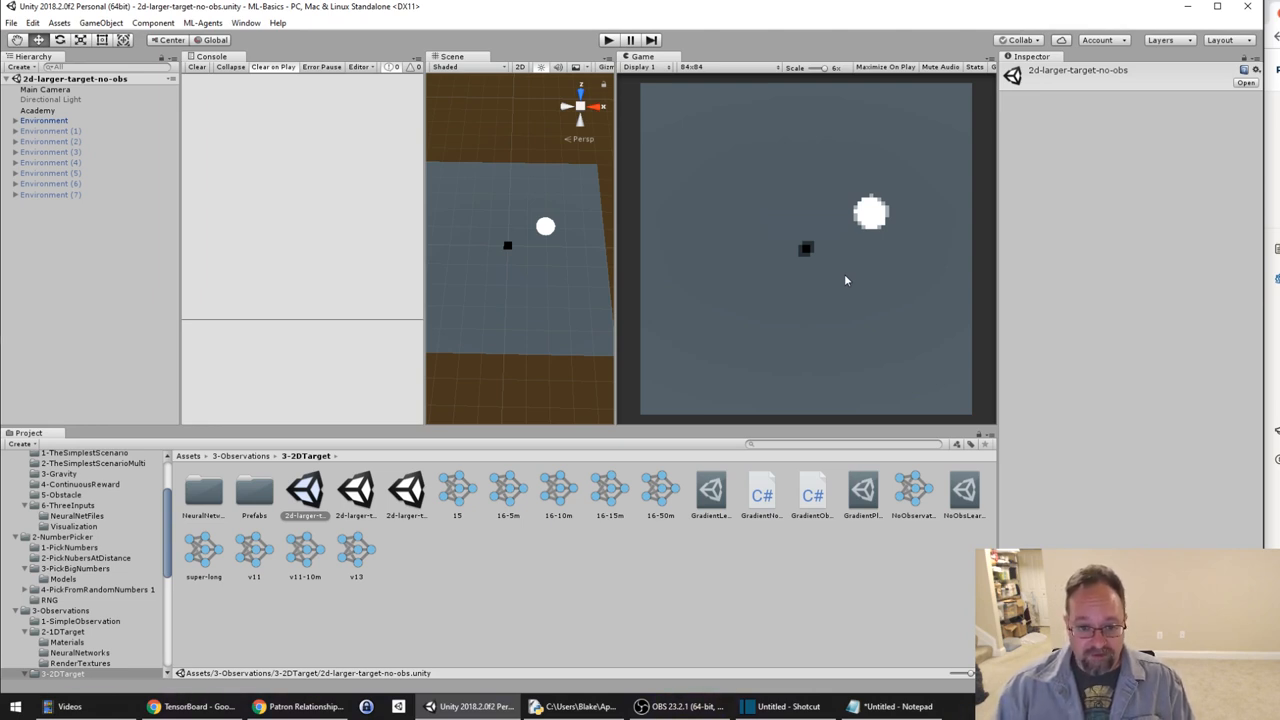
pyautogui.moveTo(512, 652)
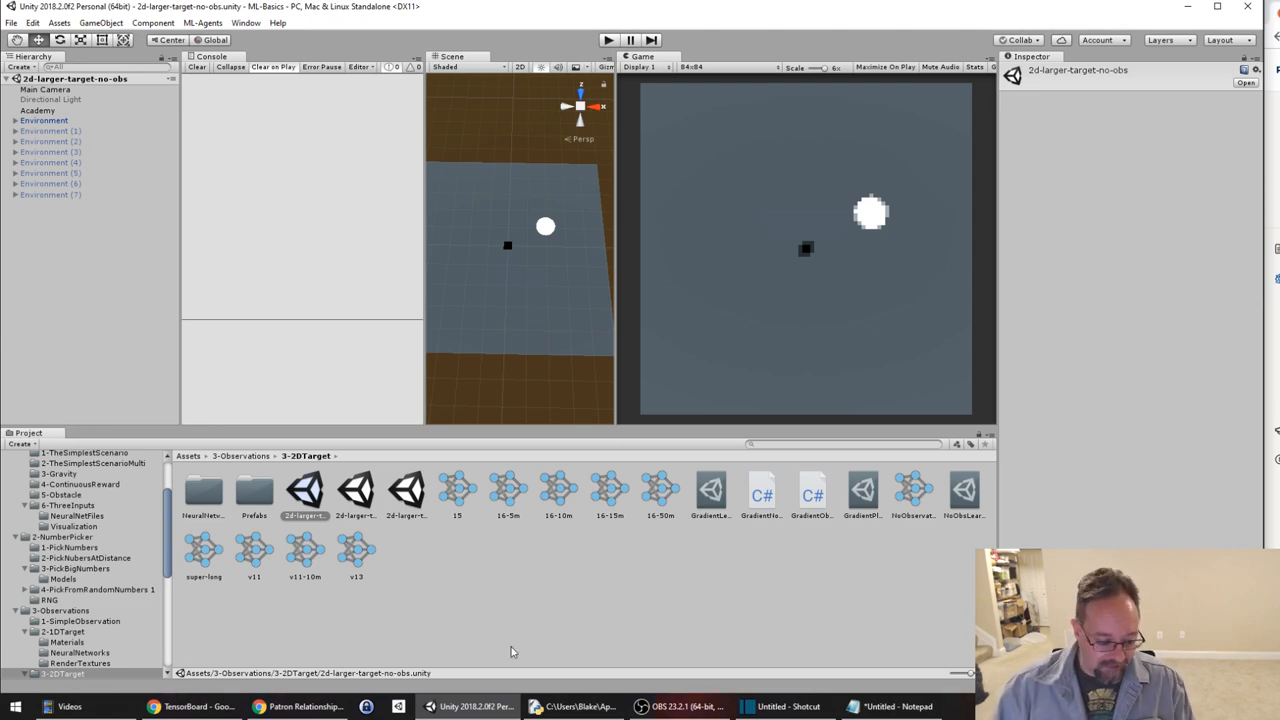
pyautogui.click(155, 706)
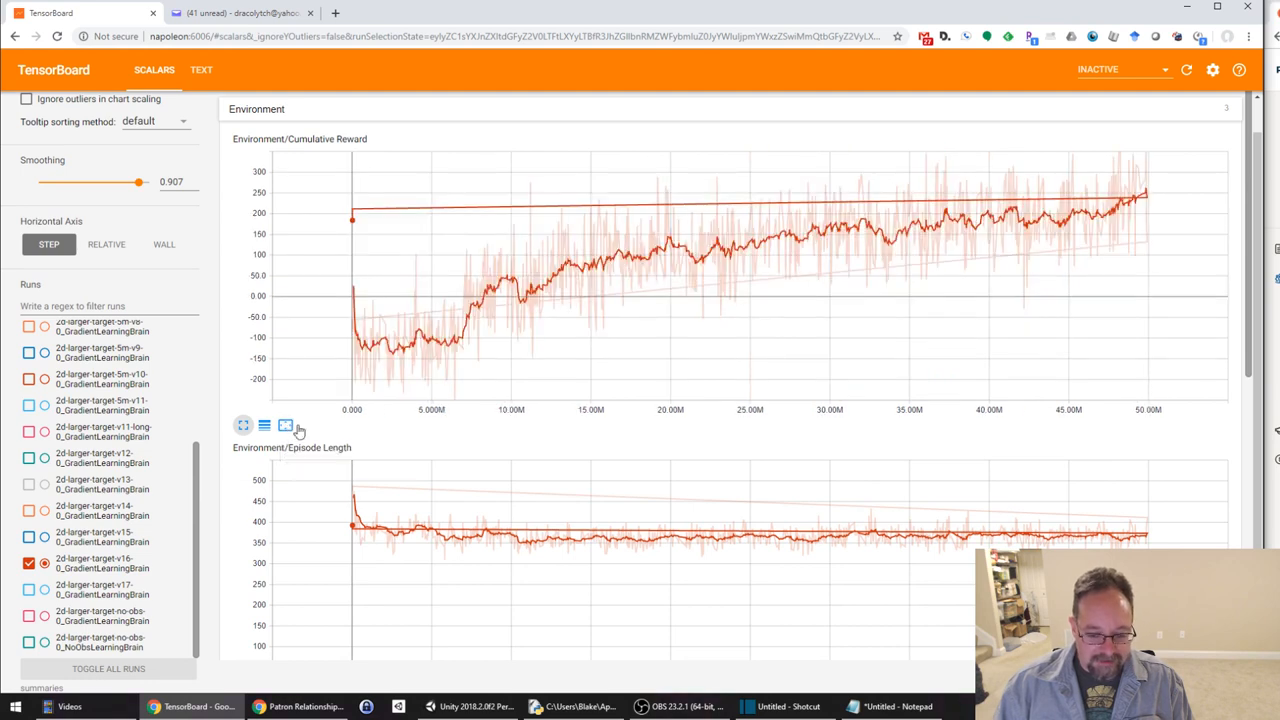
pyautogui.moveTo(462, 209)
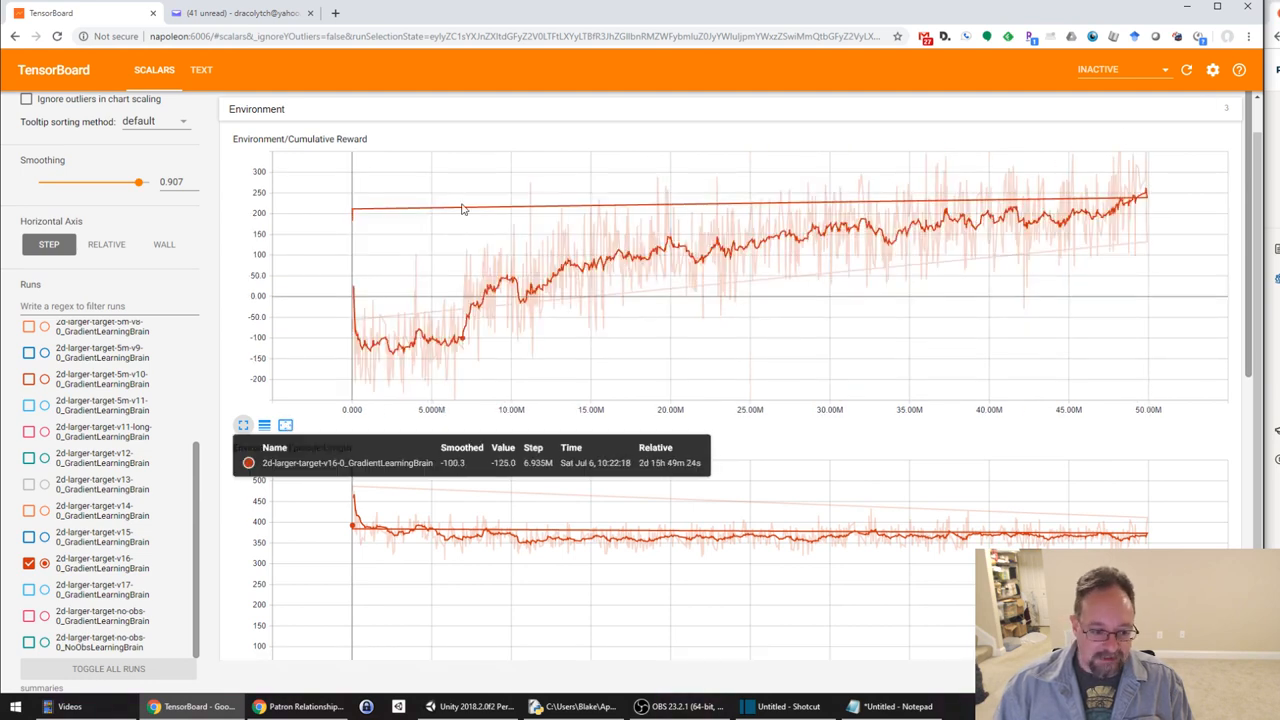
pyautogui.moveTo(366, 224)
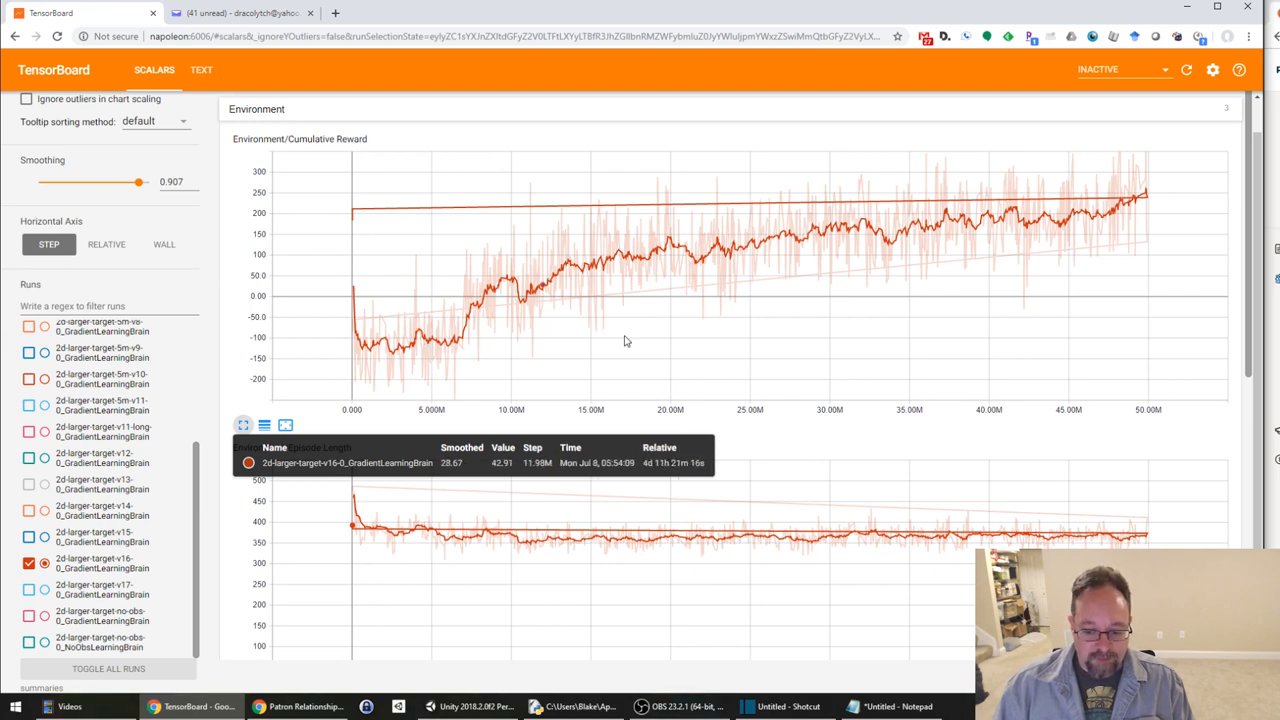
pyautogui.moveTo(785, 344)
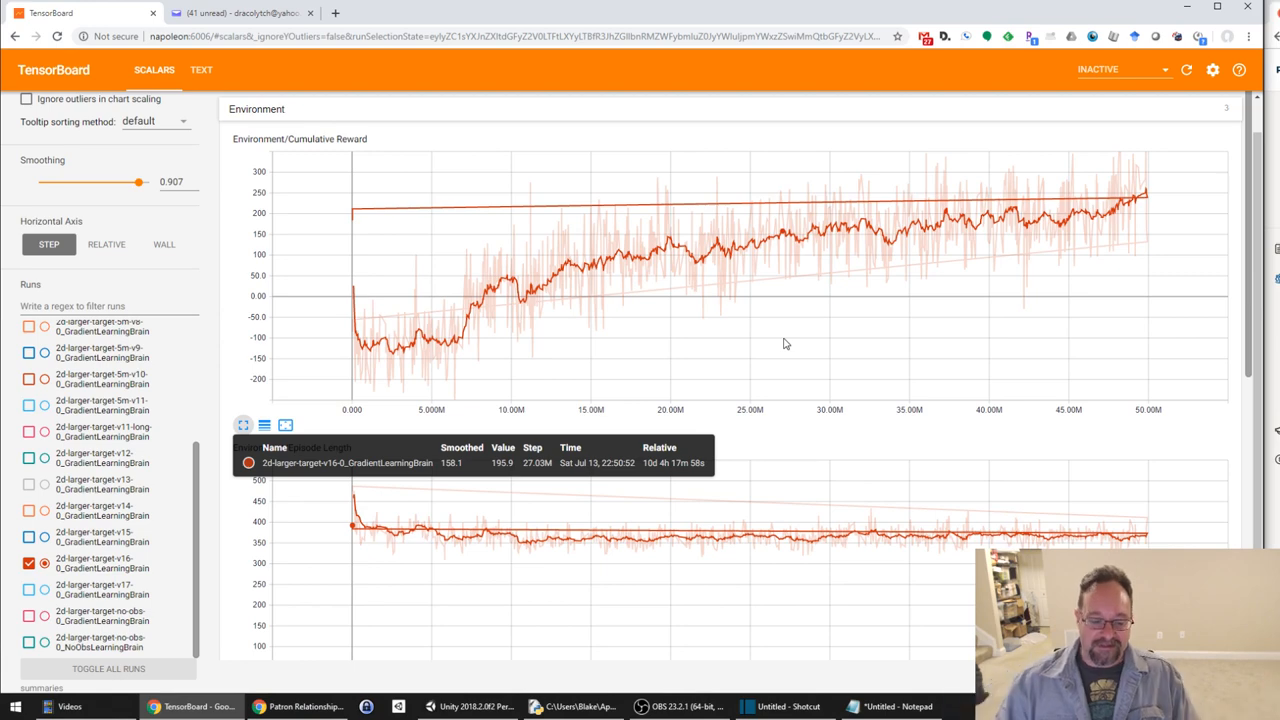
pyautogui.moveTo(1085, 258)
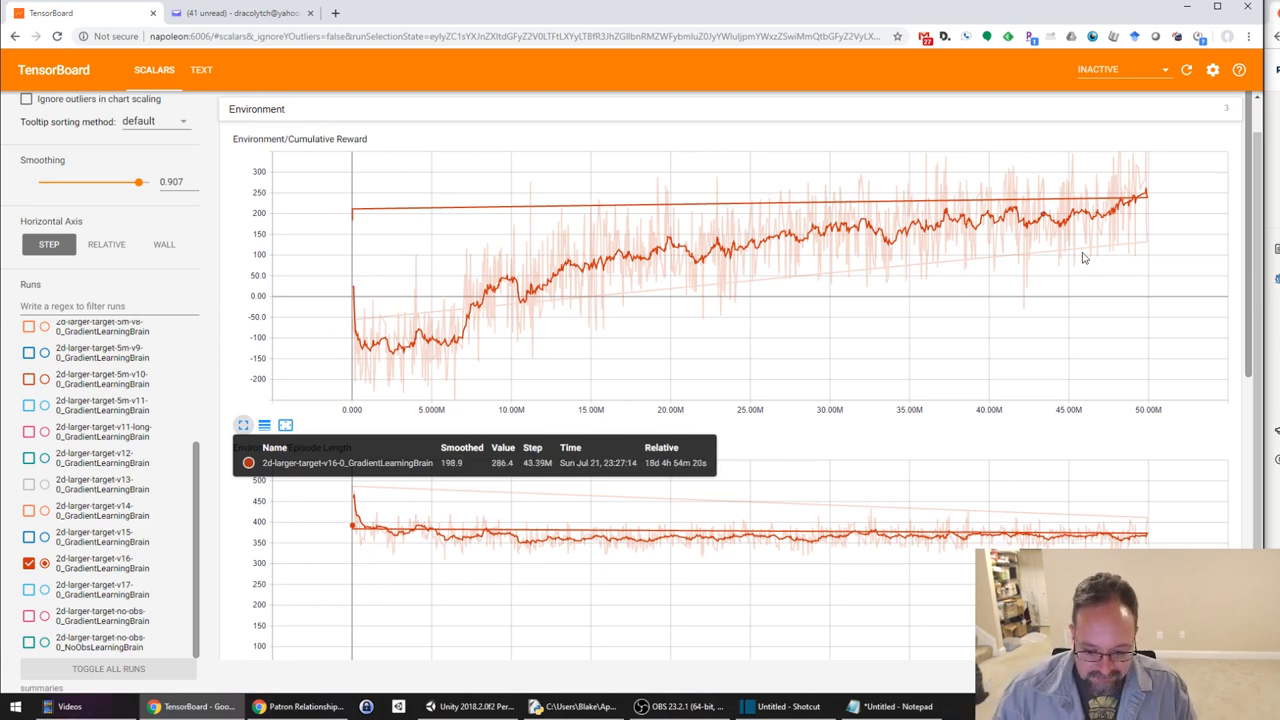
pyautogui.moveTo(1147, 203)
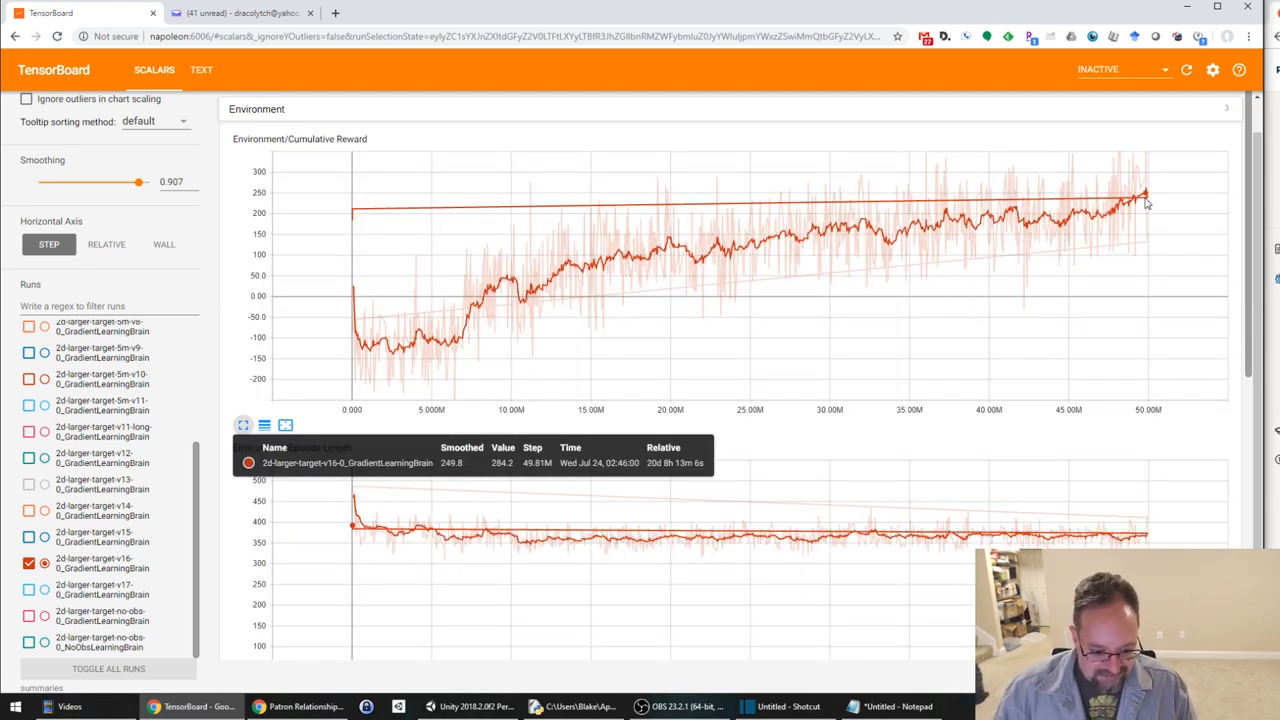
pyautogui.moveTo(775, 213)
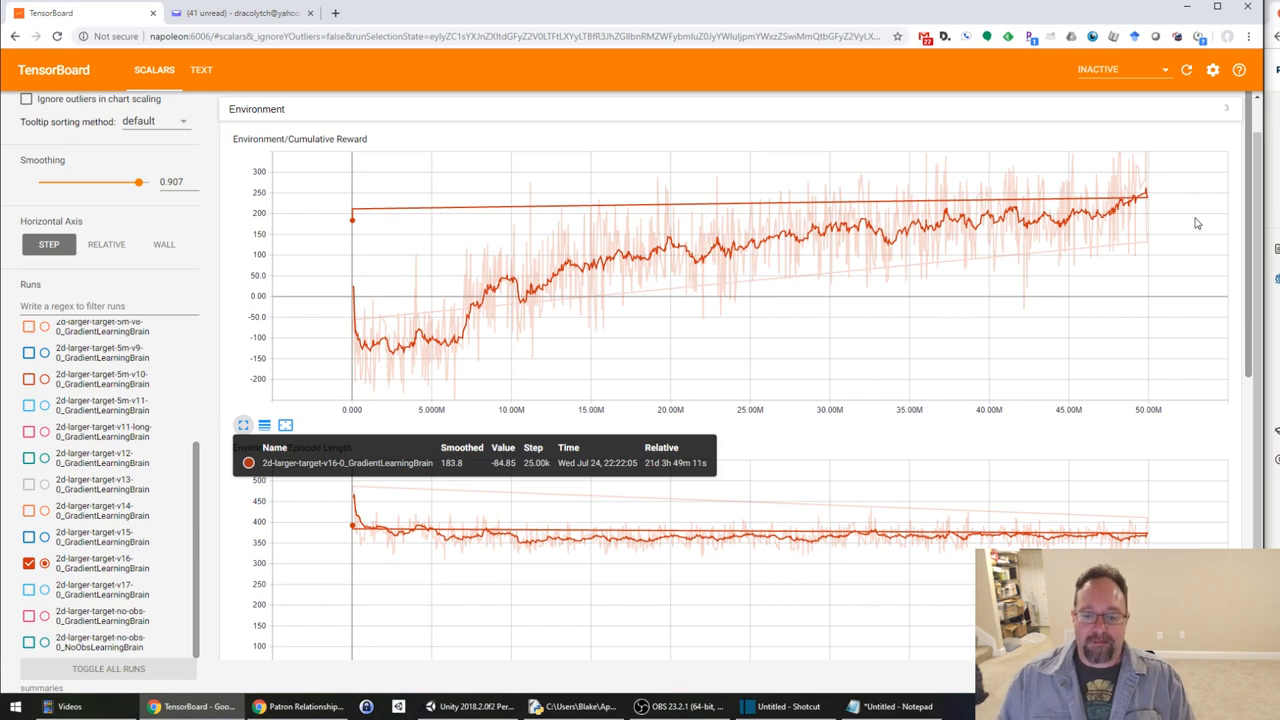
pyautogui.moveTo(565, 326)
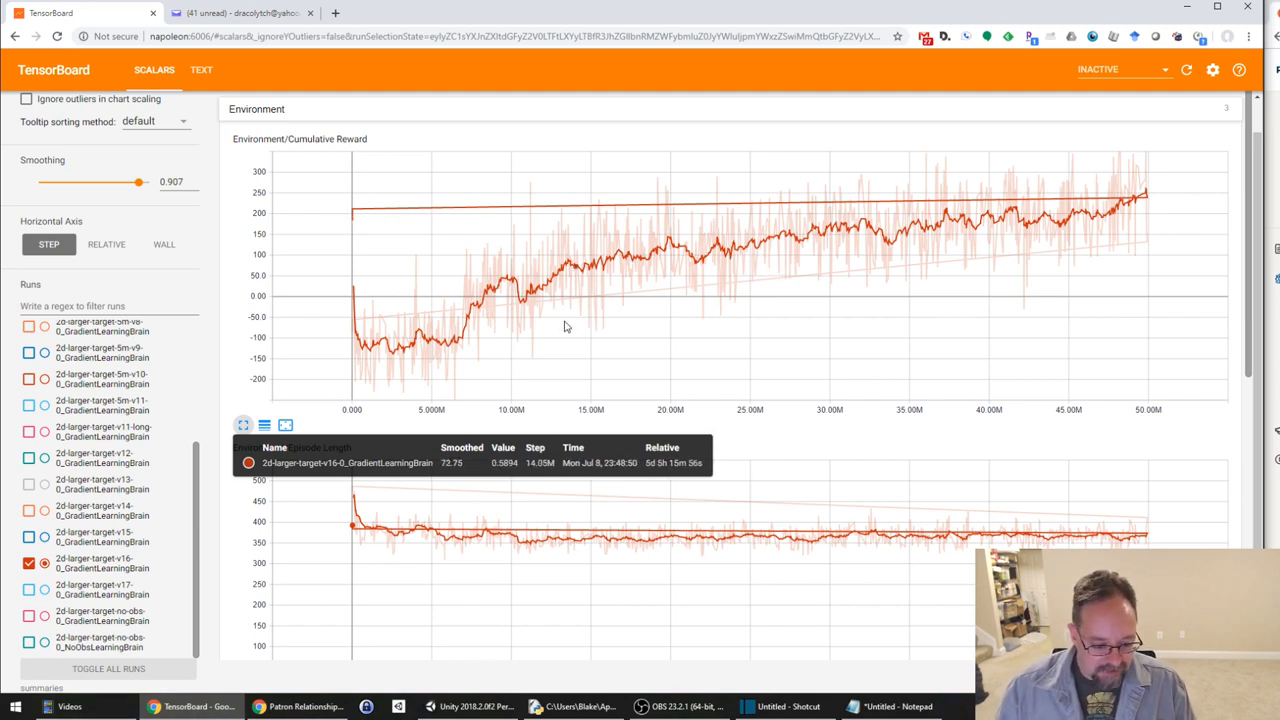
pyautogui.moveTo(517, 382)
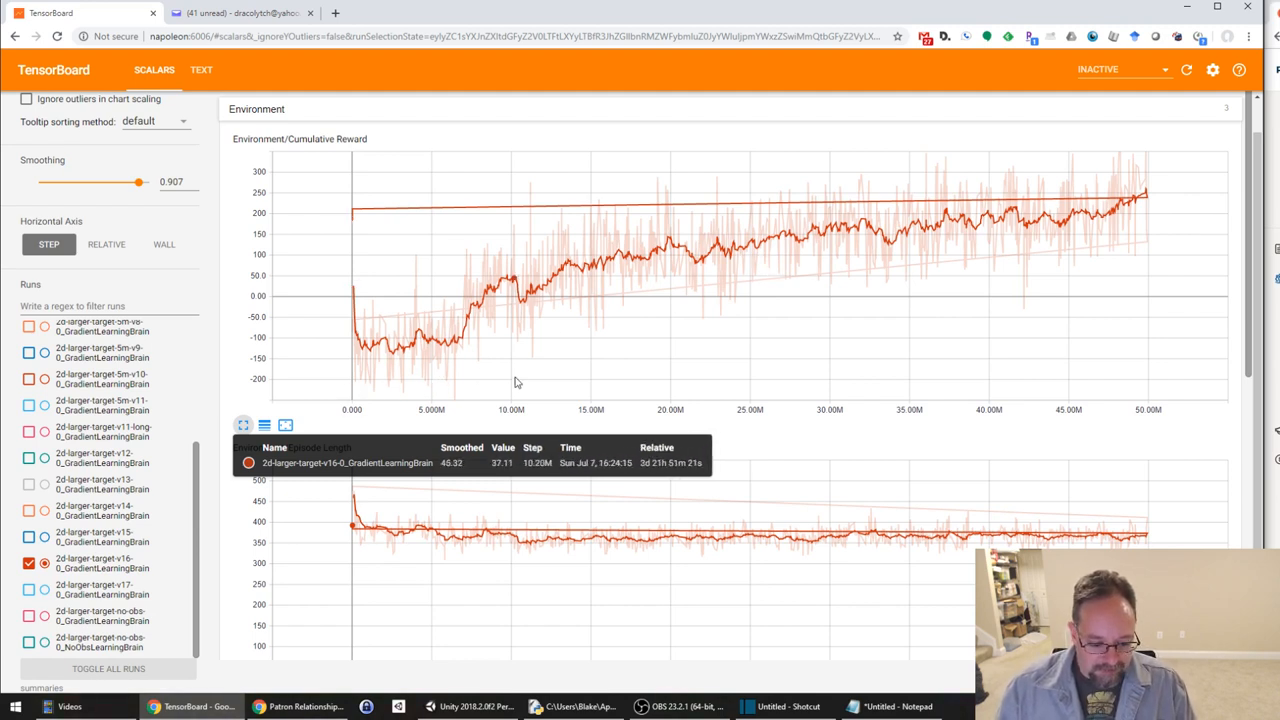
pyautogui.moveTo(1041, 350)
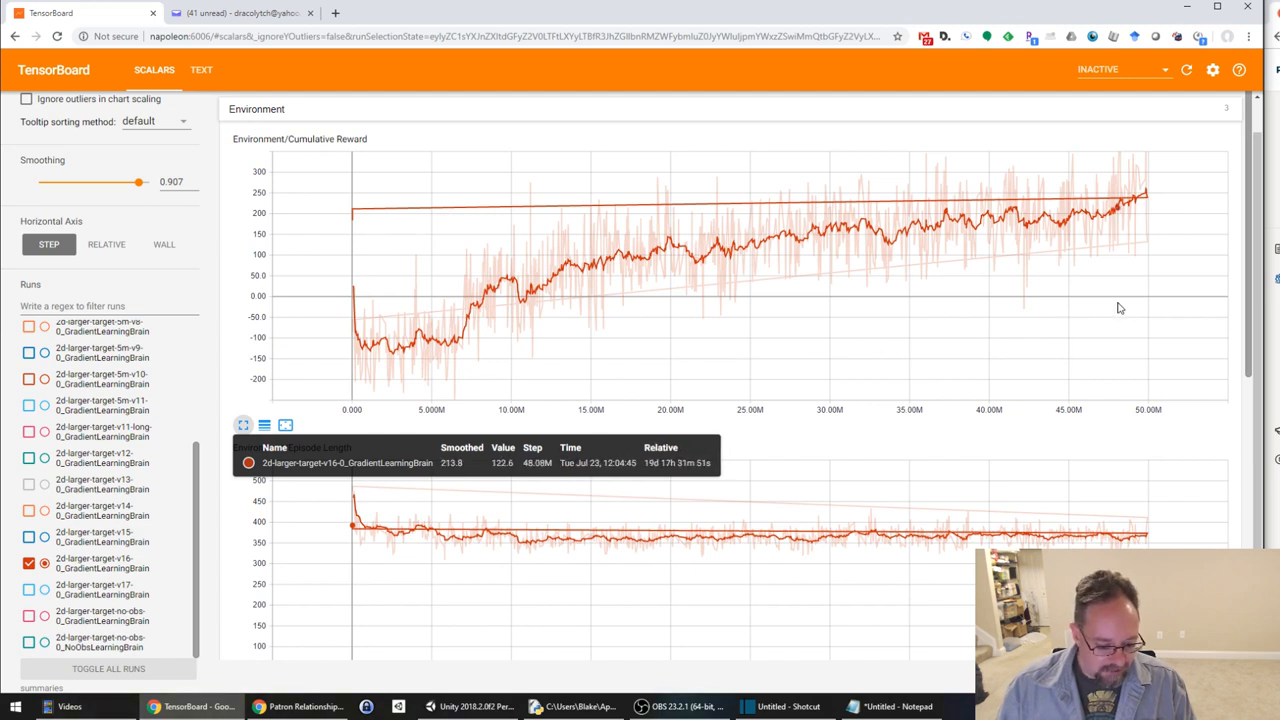
pyautogui.moveTo(934, 331)
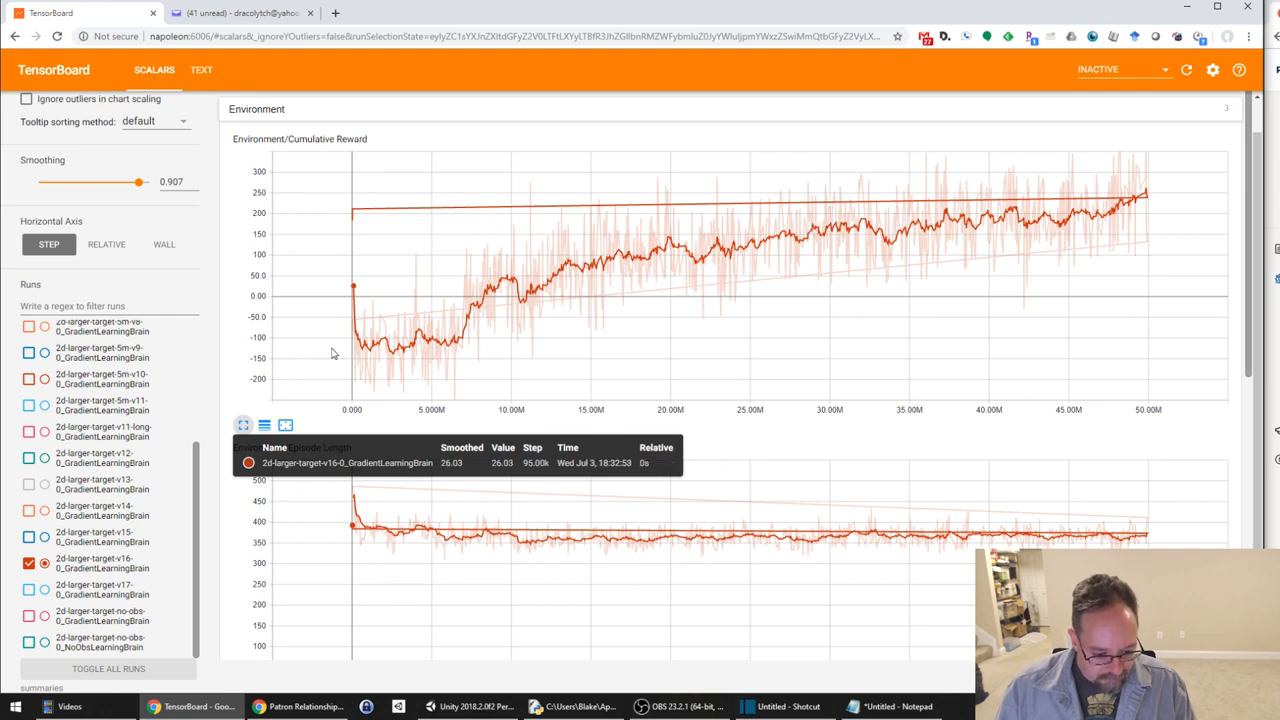
pyautogui.moveTo(843, 268)
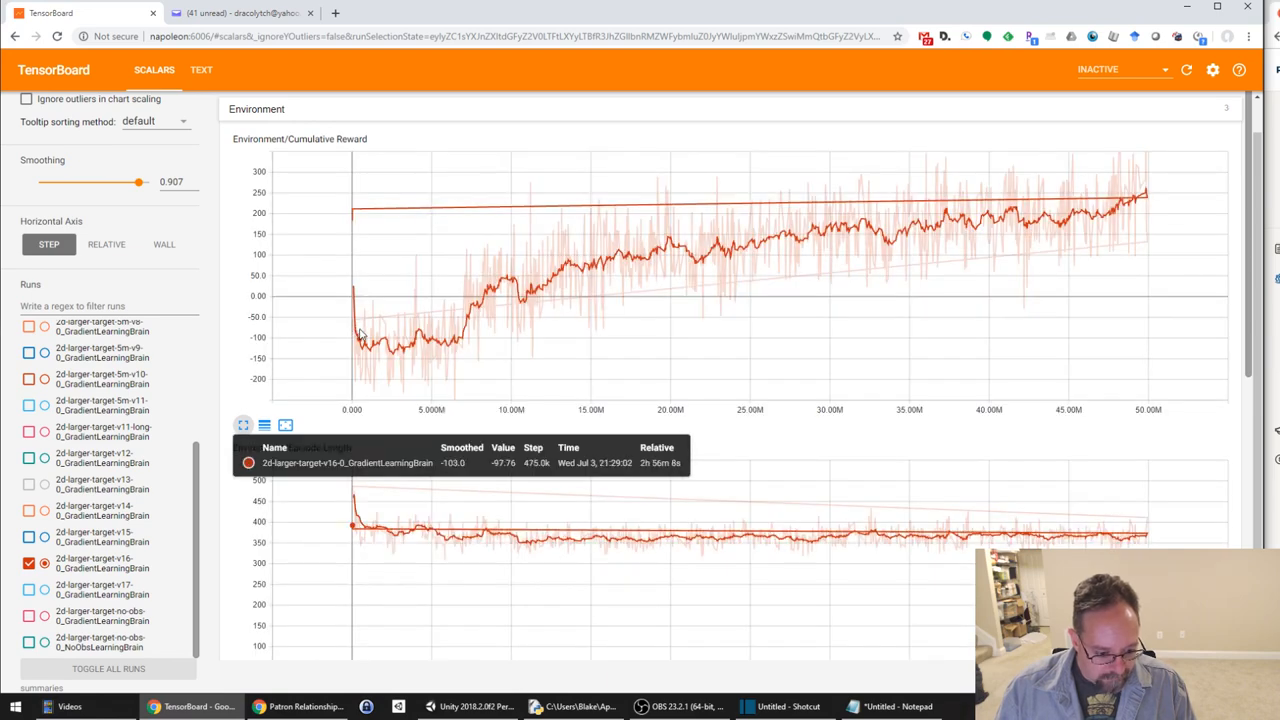
pyautogui.moveTo(398, 337)
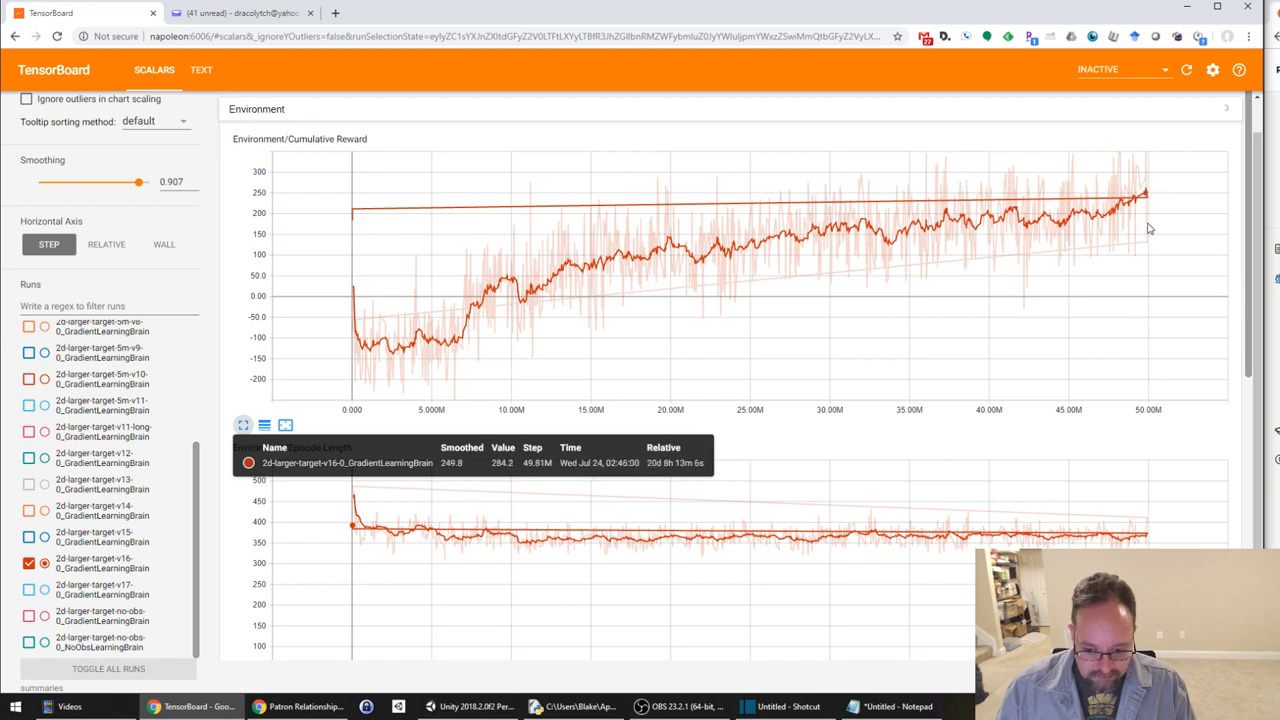
pyautogui.moveTo(1148, 228)
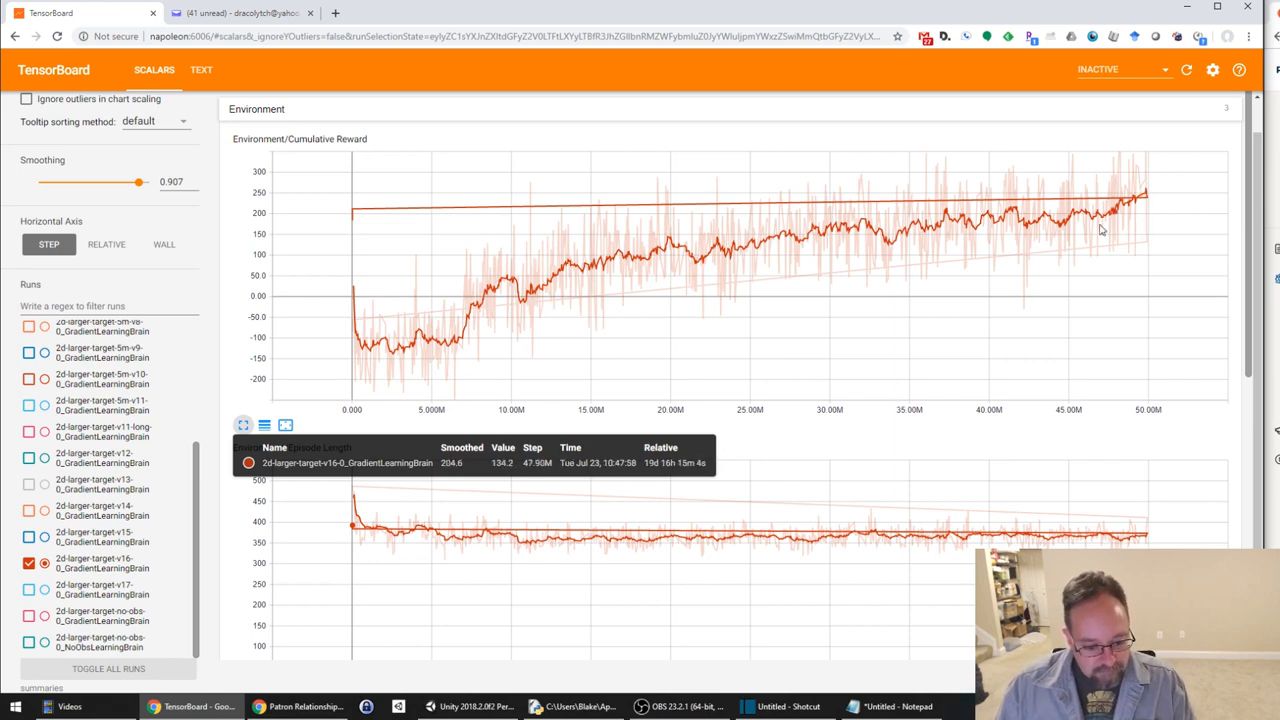
pyautogui.moveTo(1062, 252)
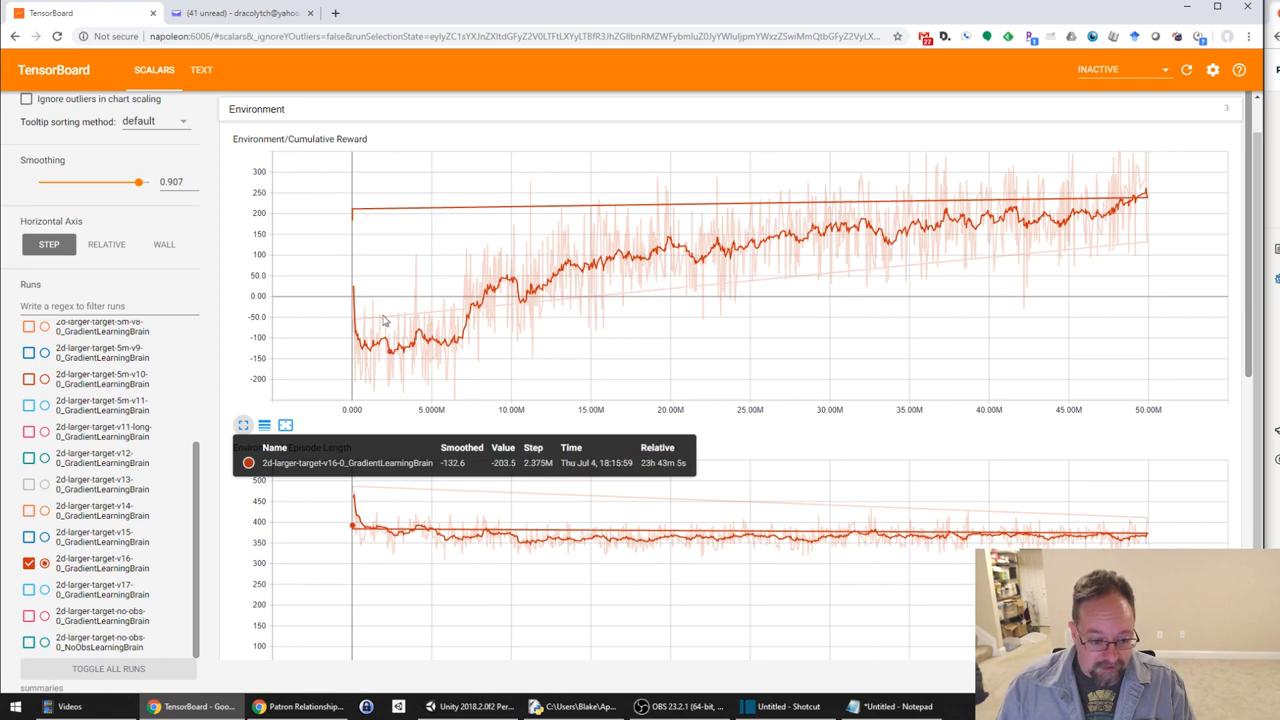
pyautogui.moveTo(514, 240)
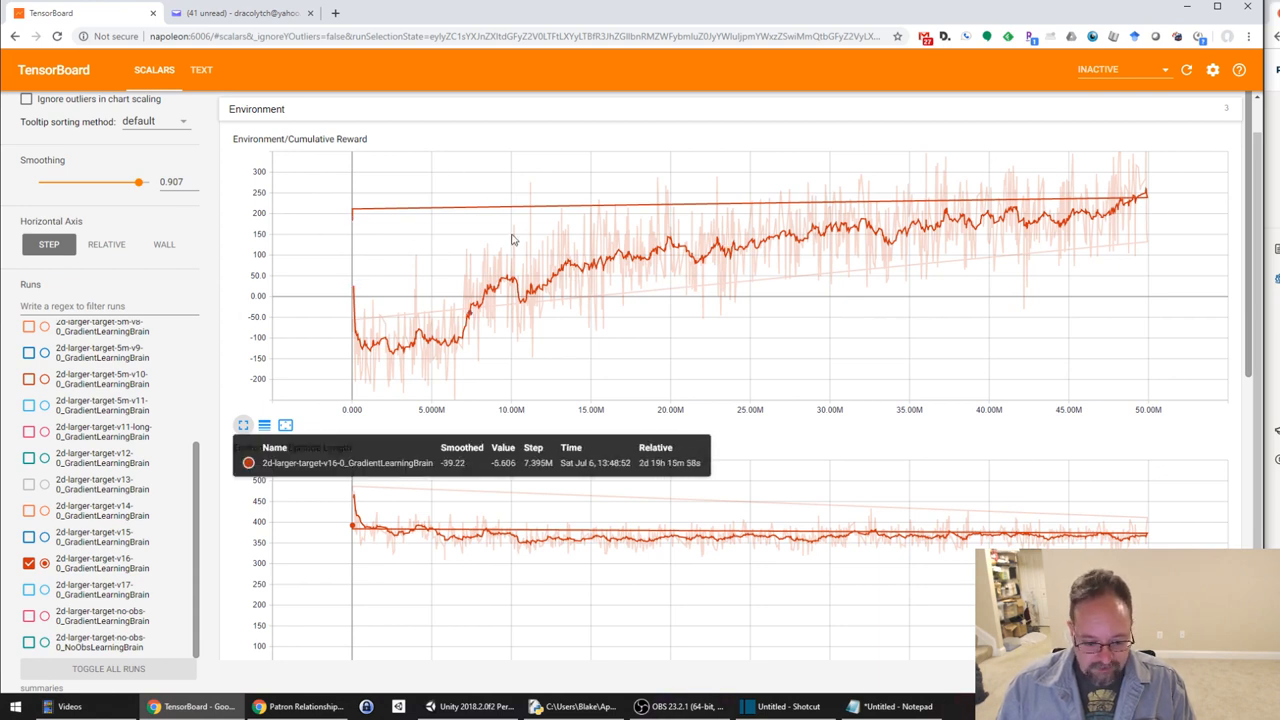
pyautogui.moveTo(856, 331)
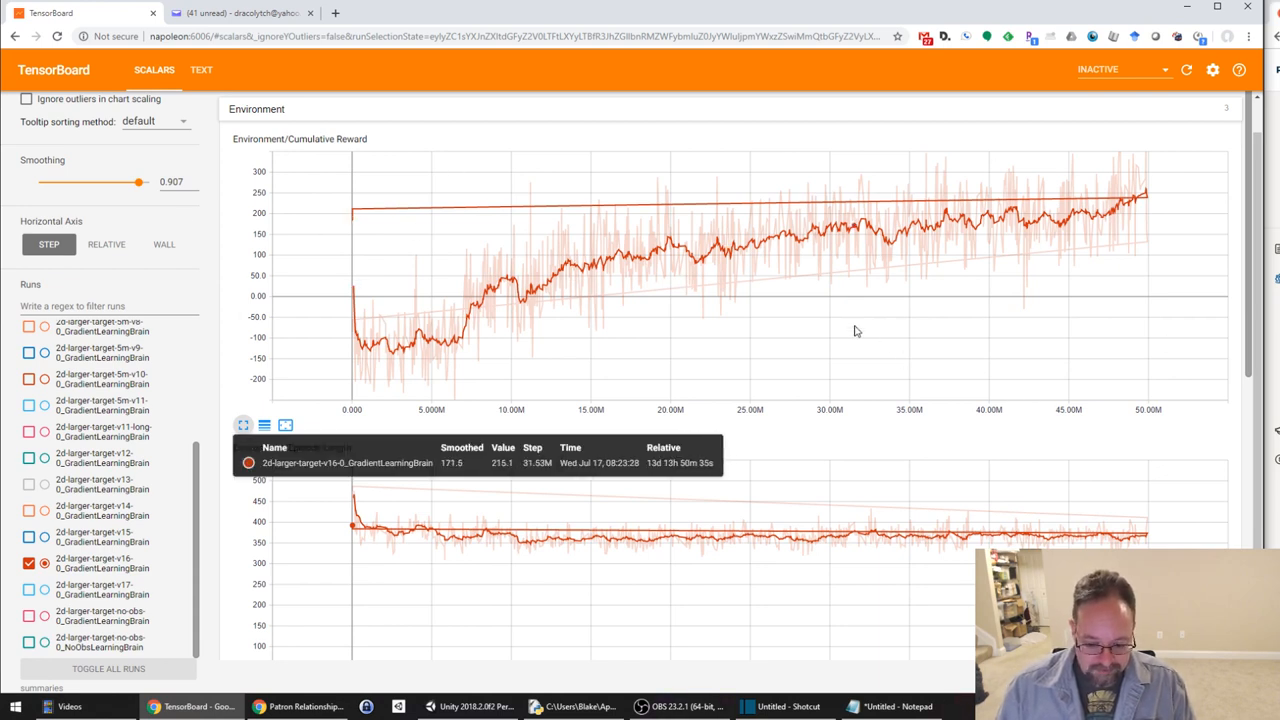
pyautogui.moveTo(477, 351)
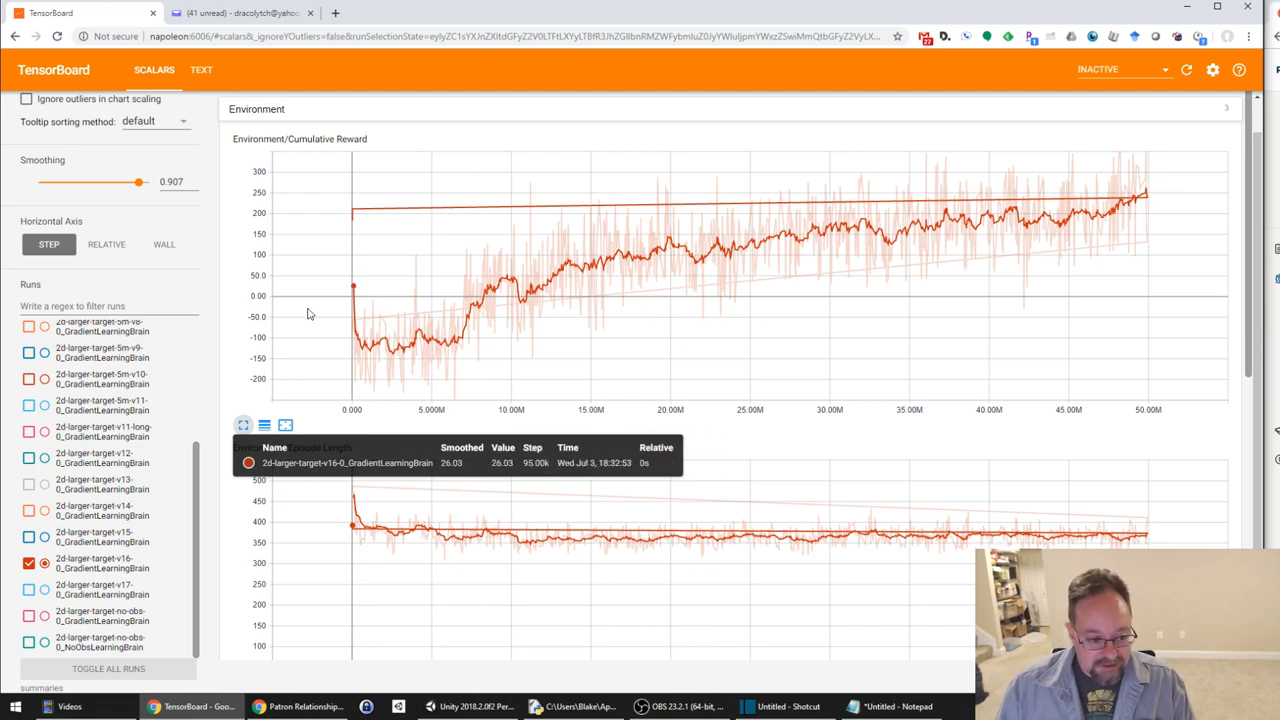
pyautogui.moveTo(1090, 248)
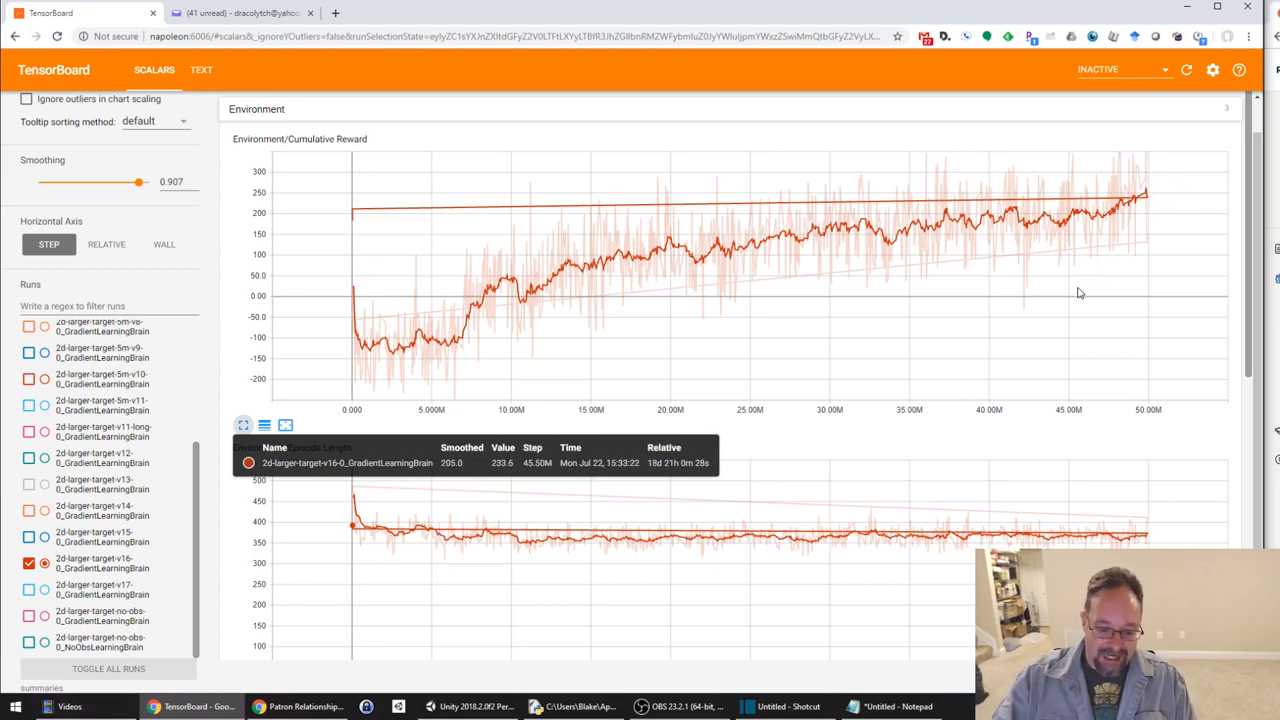
pyautogui.moveTo(340, 348)
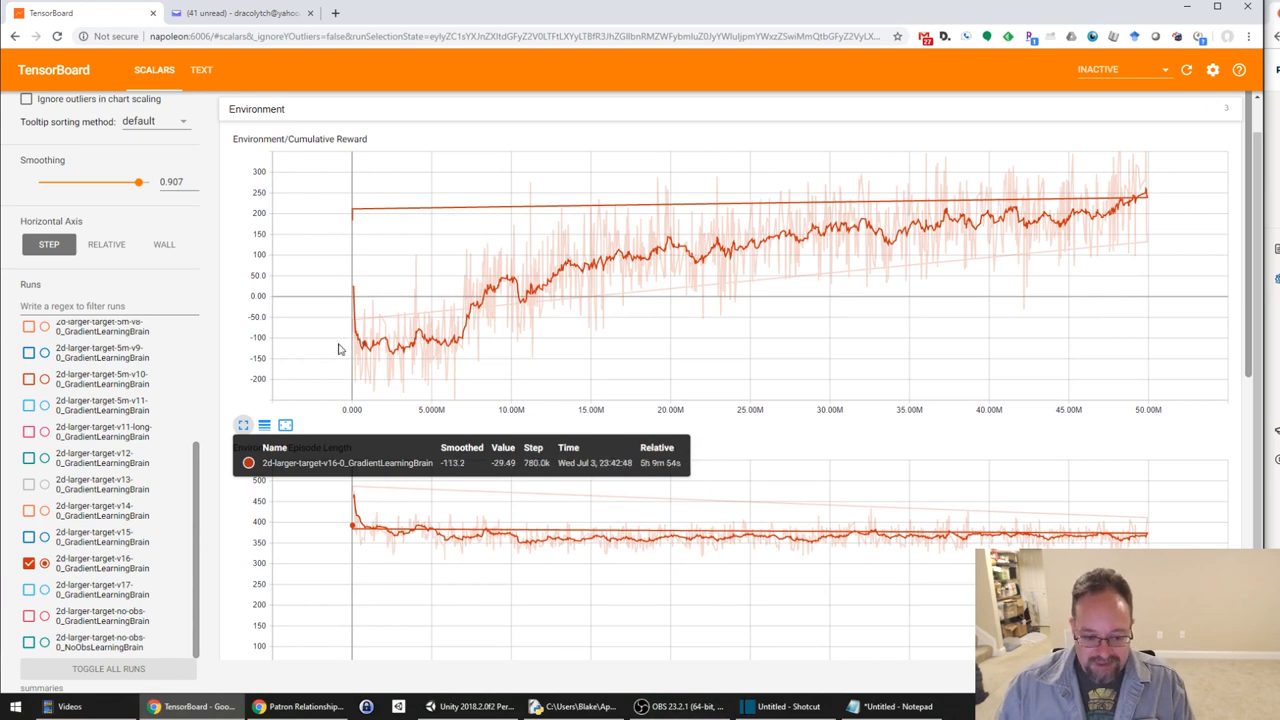
pyautogui.moveTo(883, 317)
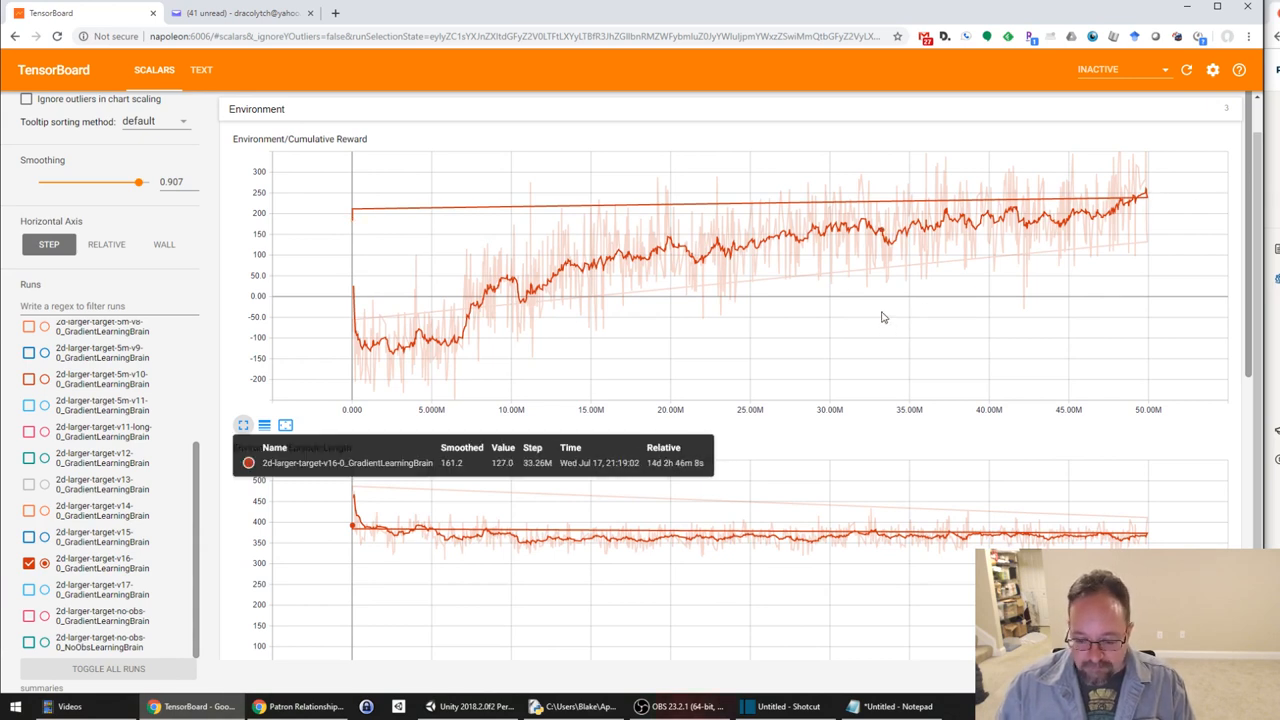
# Plot only the 2d-larger-target-no-obs-0_NoObsLearningBrain run in TensorBoard
pyautogui.click(28, 563)
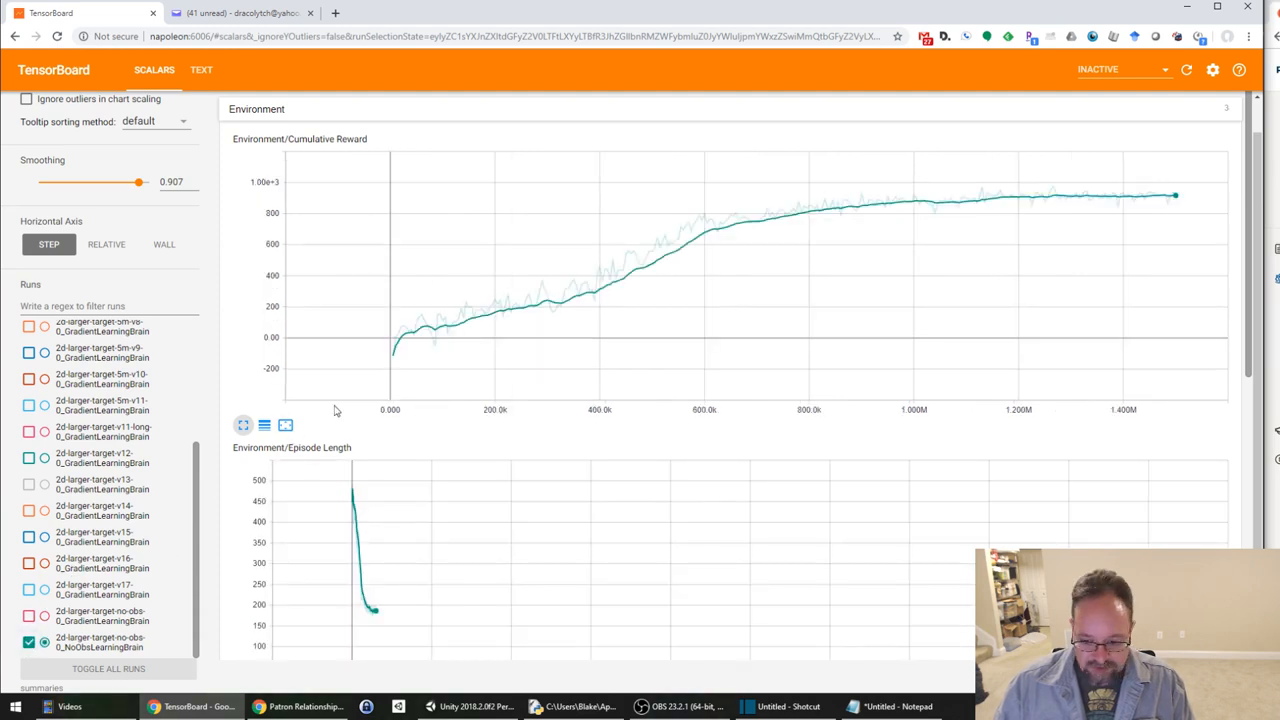
pyautogui.moveTo(728, 226)
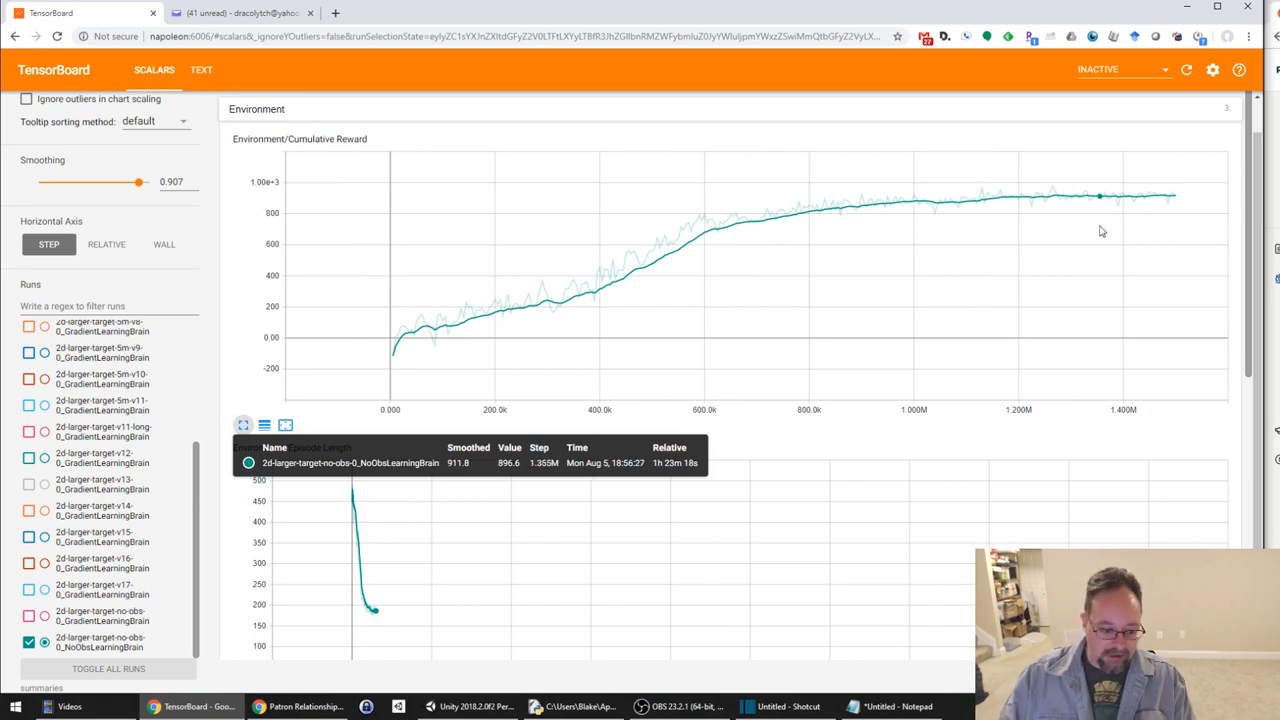
pyautogui.moveTo(1100, 231)
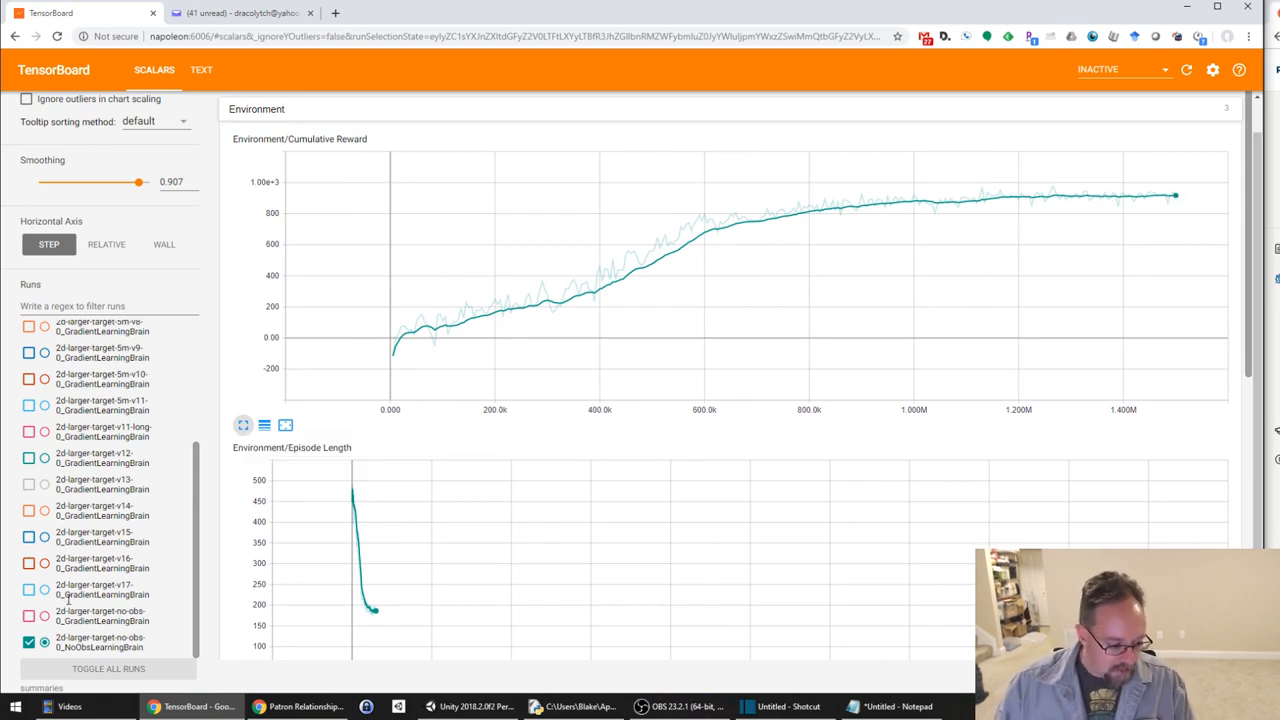
pyautogui.click(29, 641)
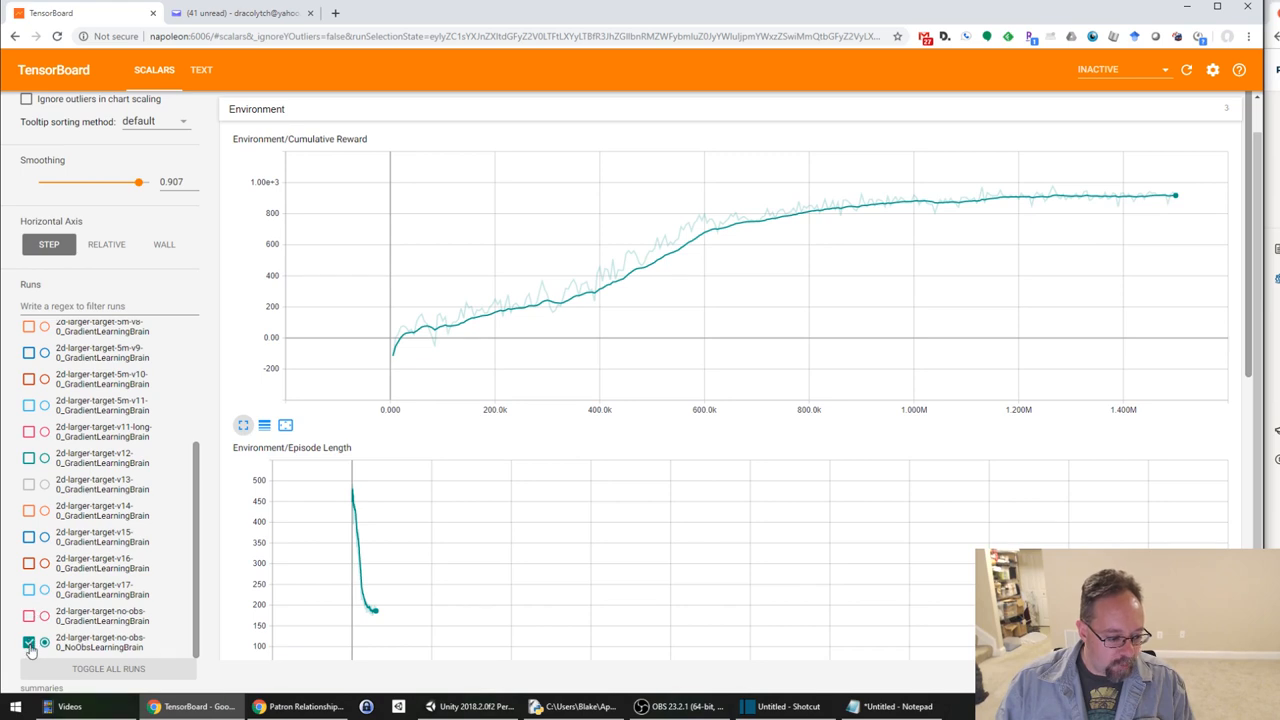
# Plot only the 2d-larger-target-v16-0_GradientLearningBrain run again
pyautogui.click(29, 562)
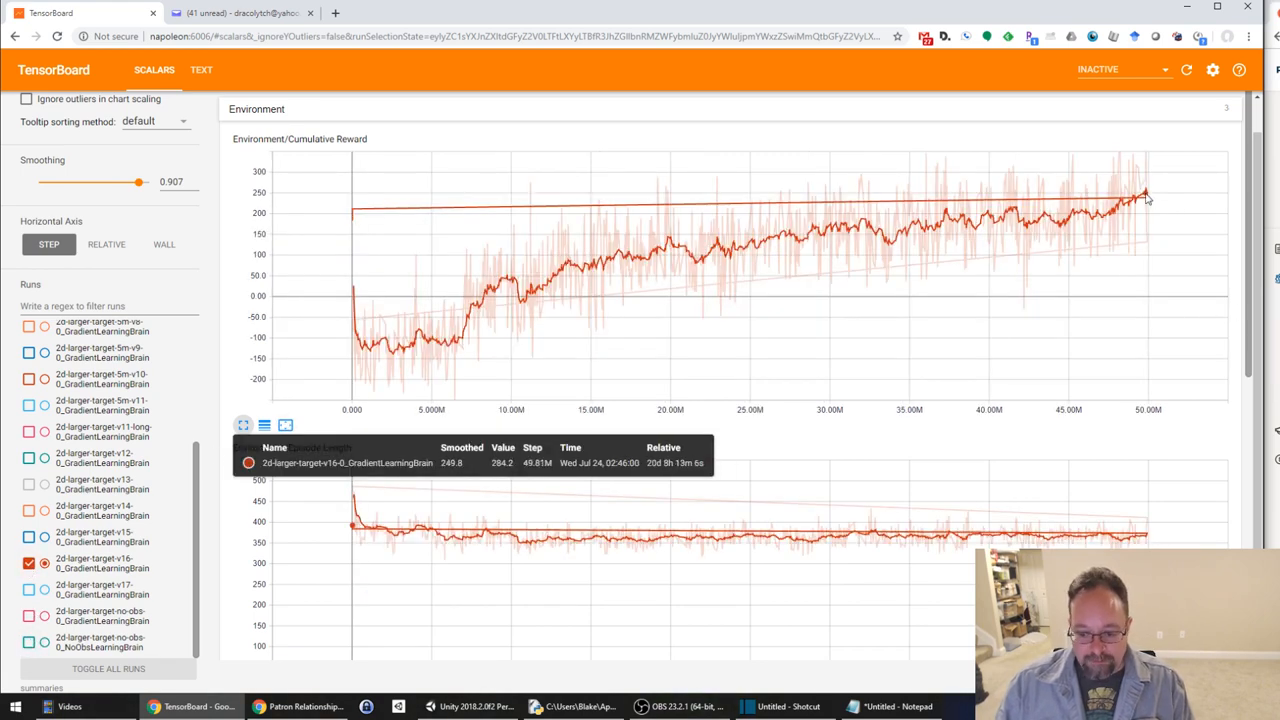
pyautogui.moveTo(1068, 266)
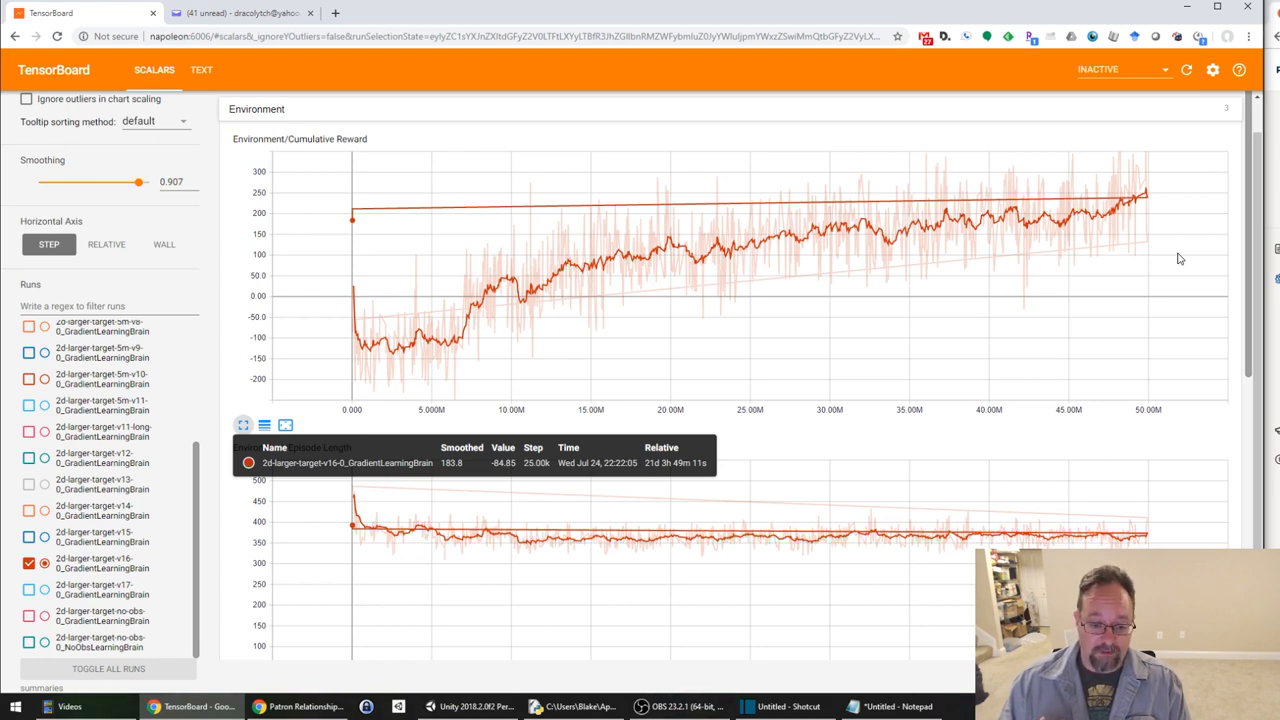
pyautogui.moveTo(615, 344)
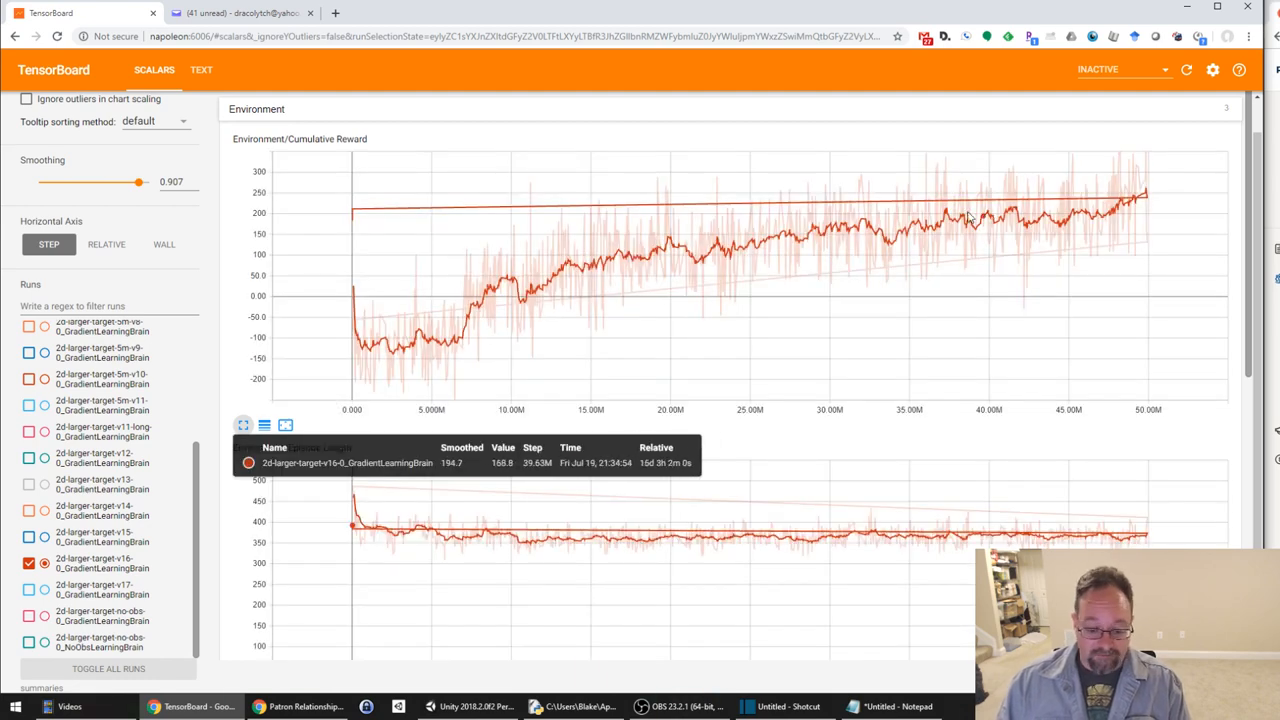
pyautogui.moveTo(850, 220)
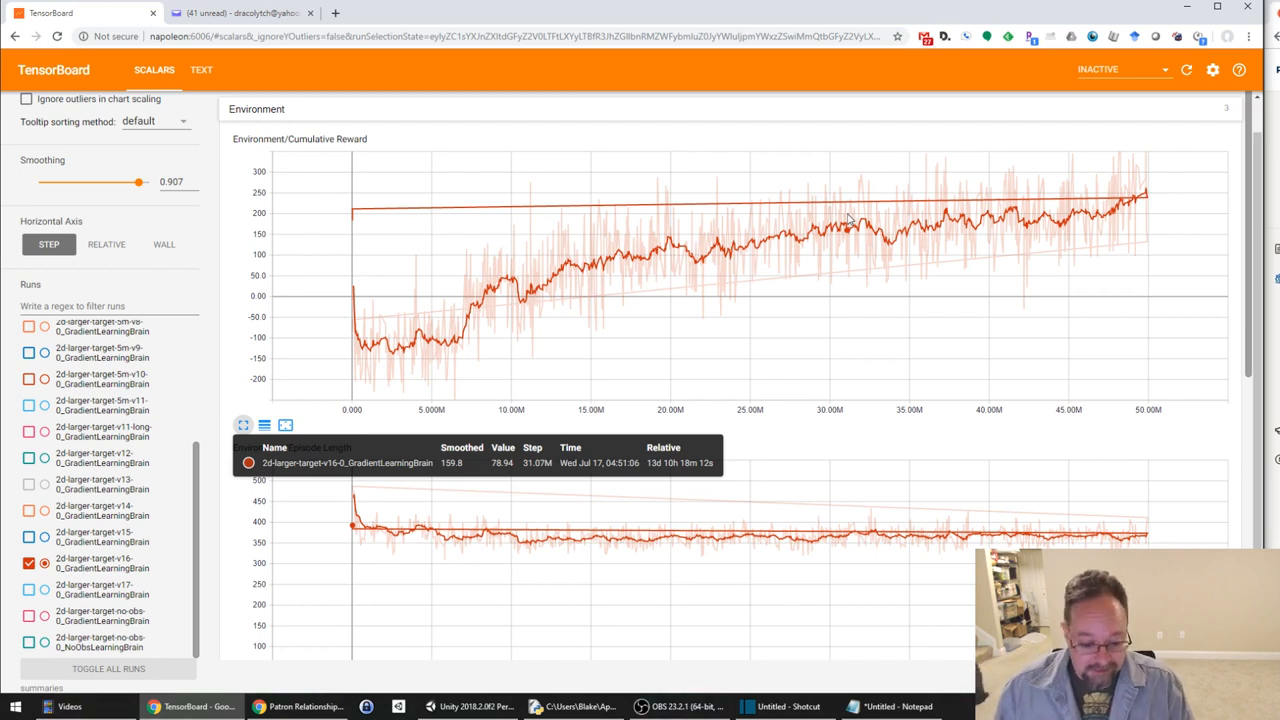
pyautogui.moveTo(418, 371)
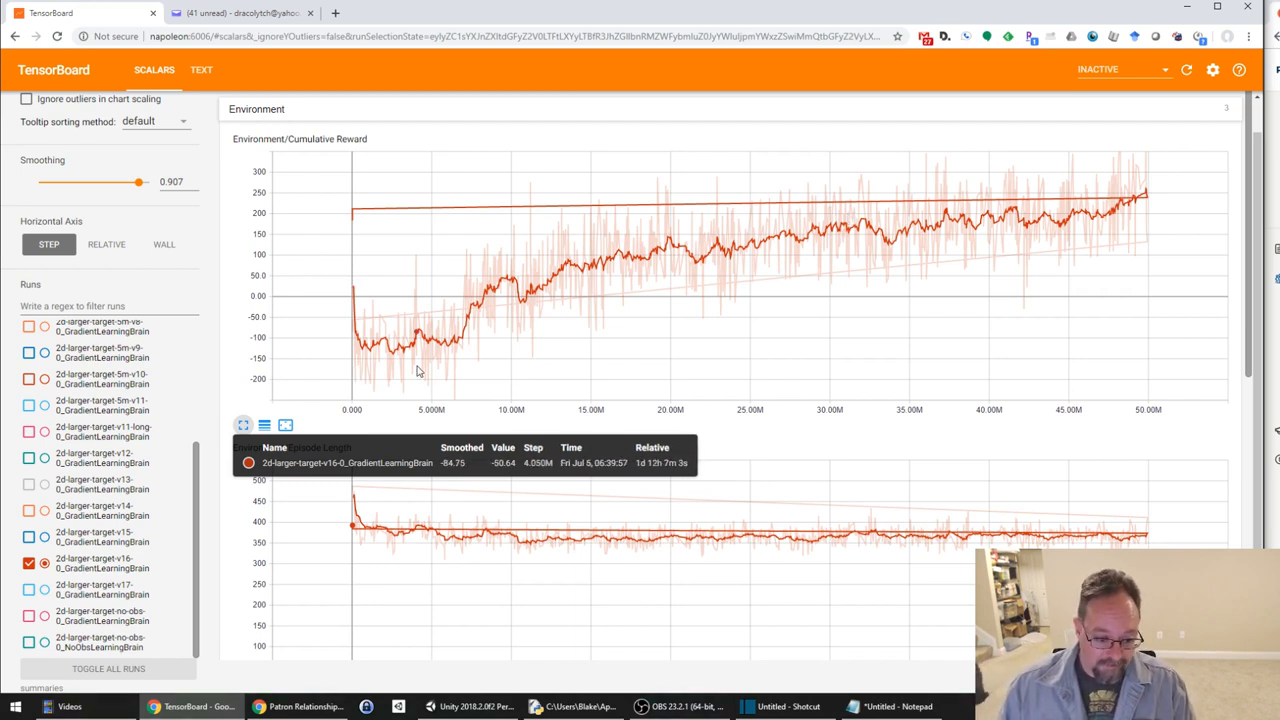
pyautogui.moveTo(448, 368)
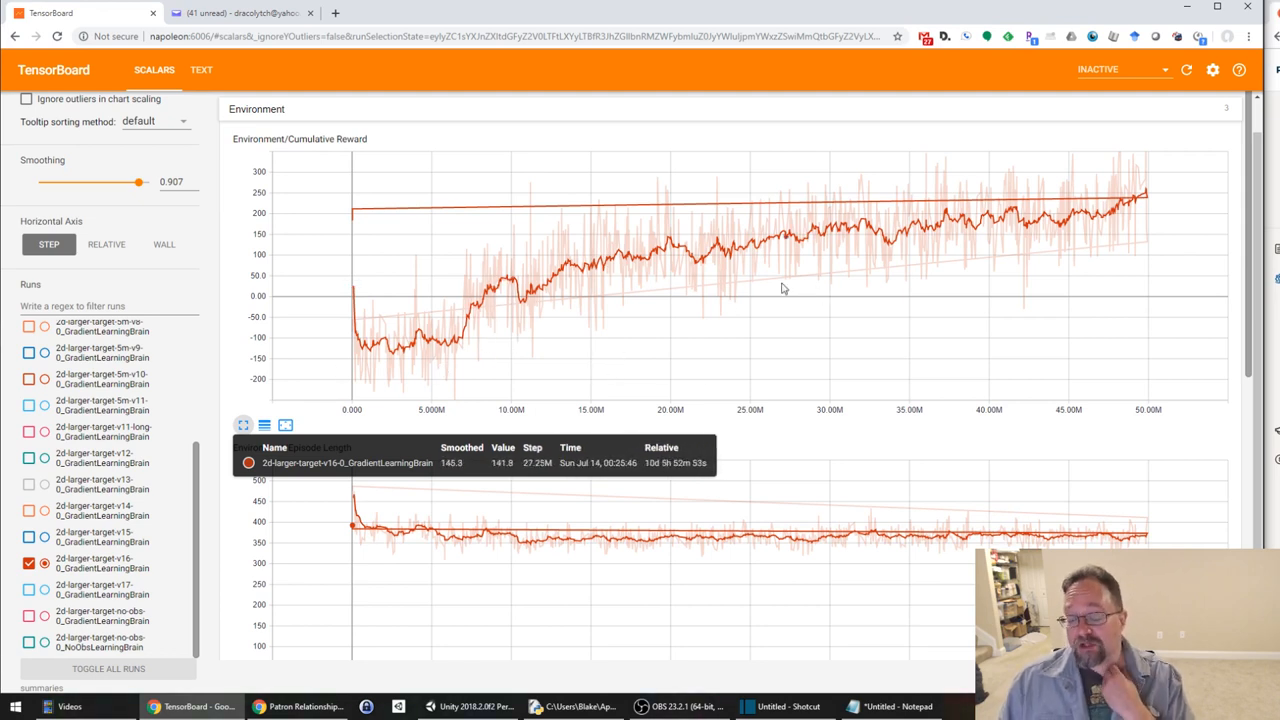
pyautogui.moveTo(1086, 243)
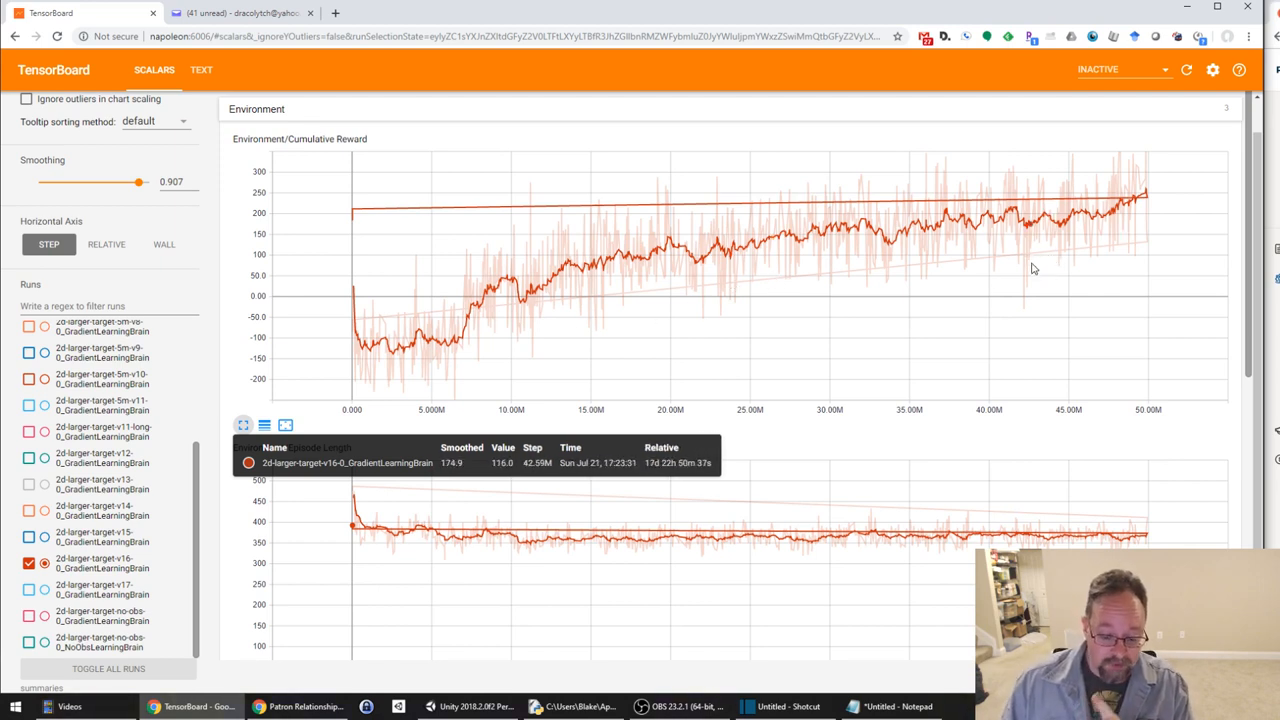
pyautogui.moveTo(790, 252)
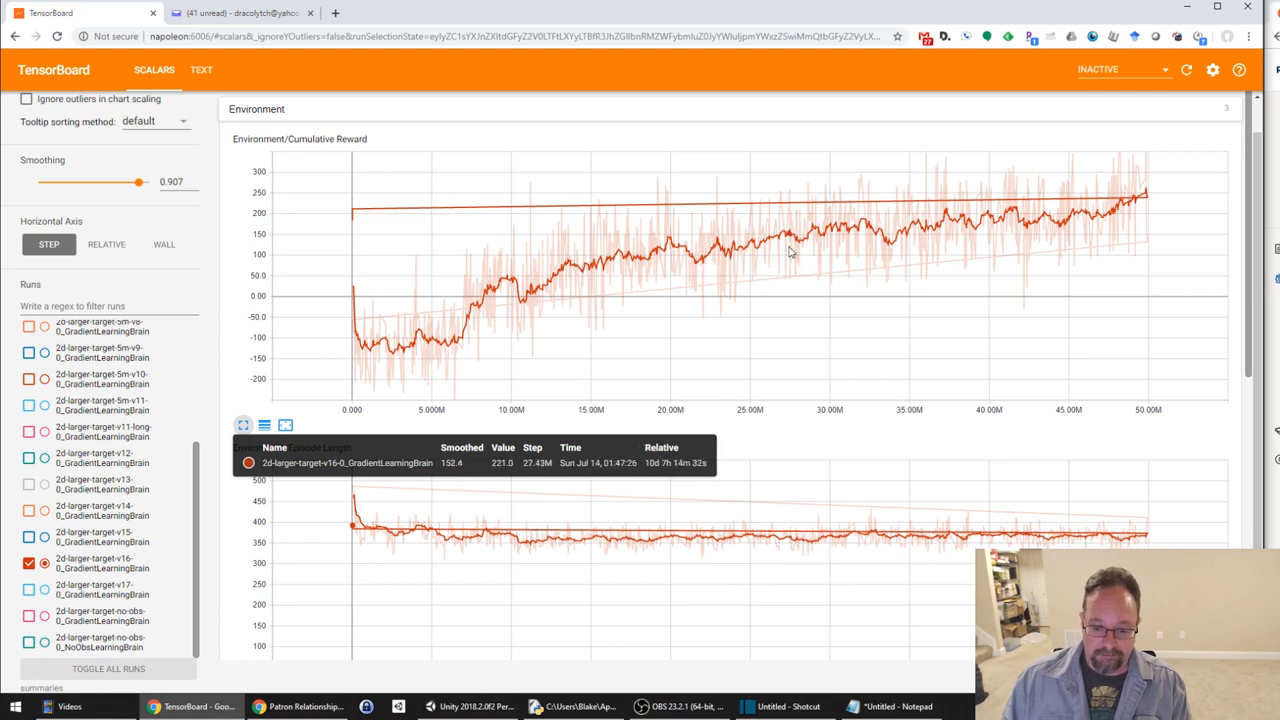
pyautogui.moveTo(789, 240)
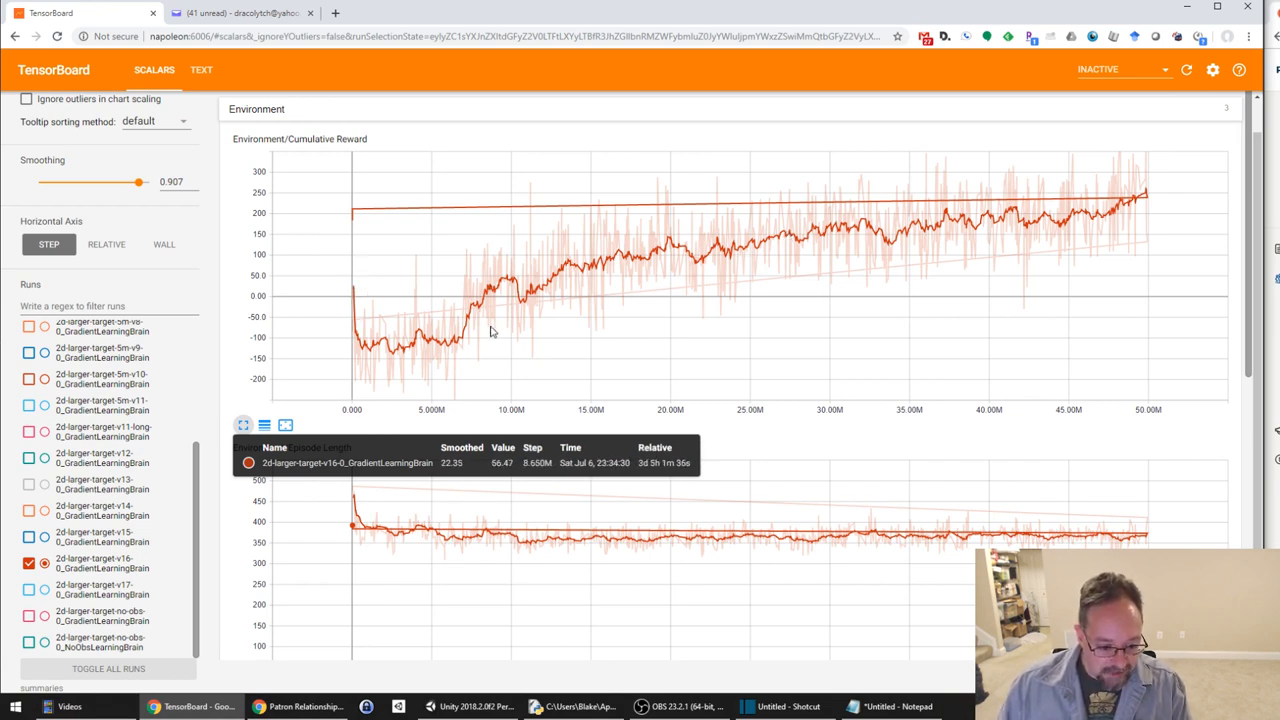
pyautogui.moveTo(480, 305)
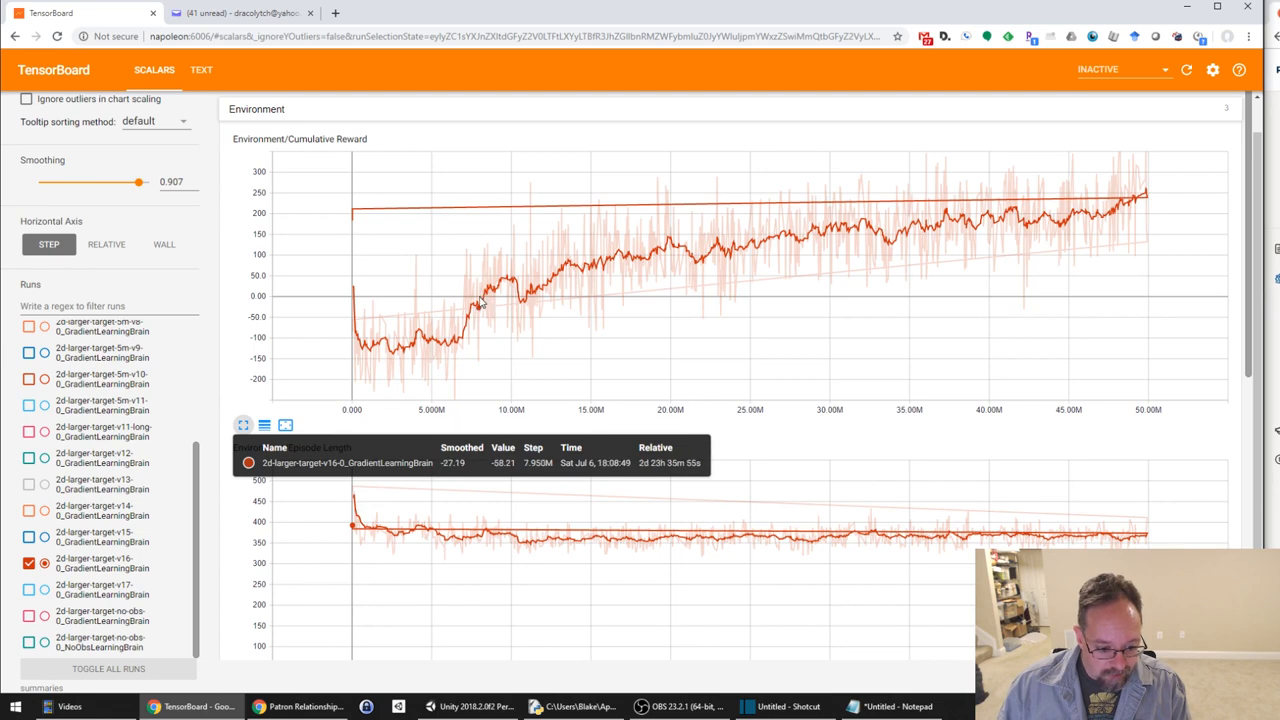
pyautogui.moveTo(485, 300)
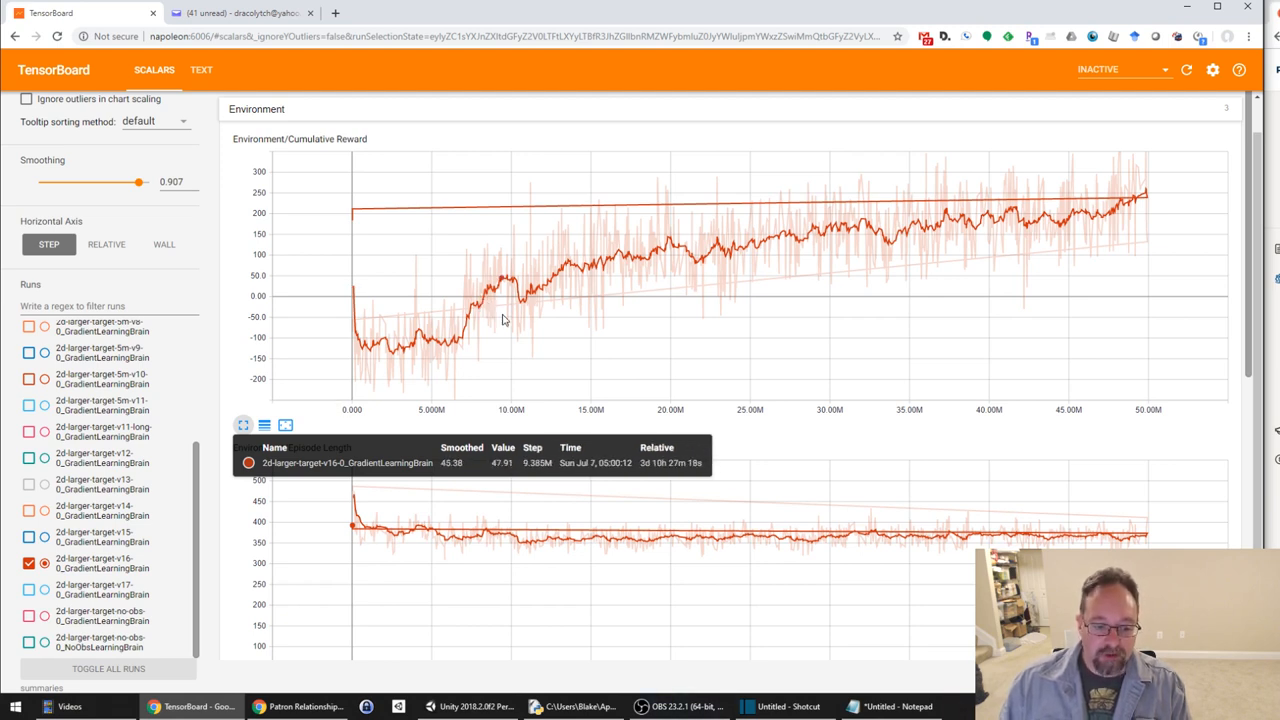
pyautogui.moveTo(480, 300)
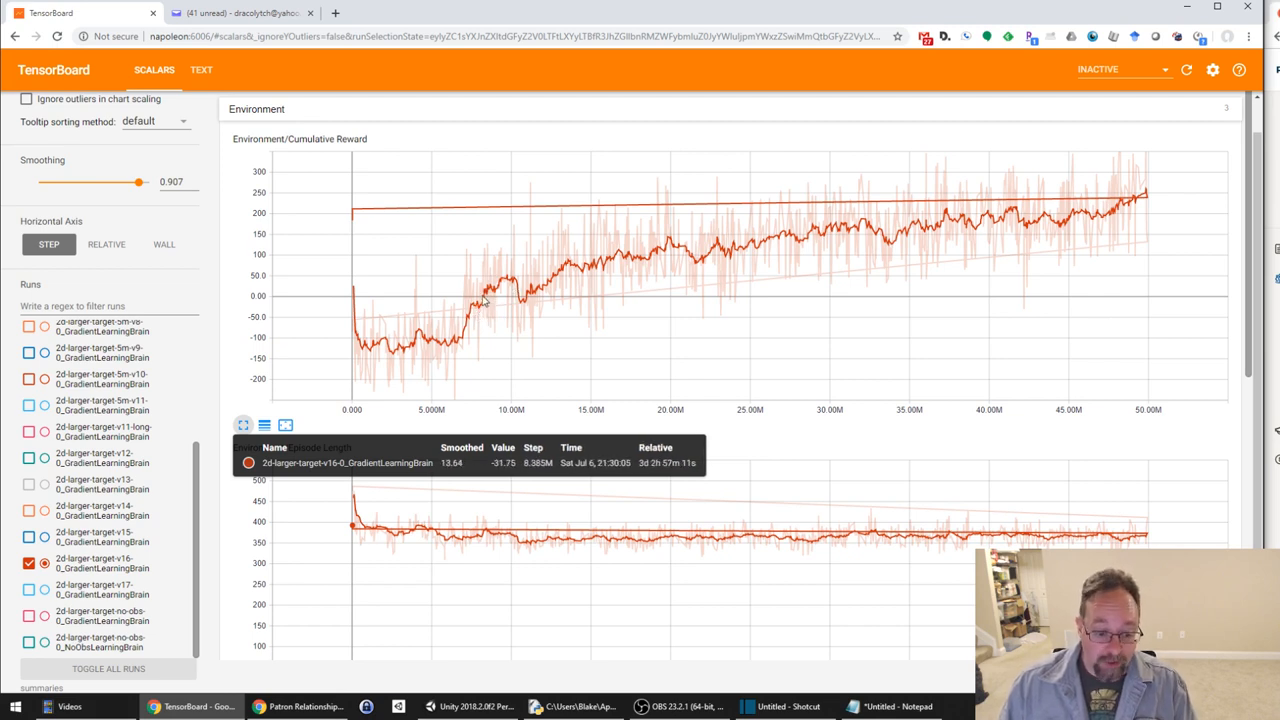
pyautogui.moveTo(490, 307)
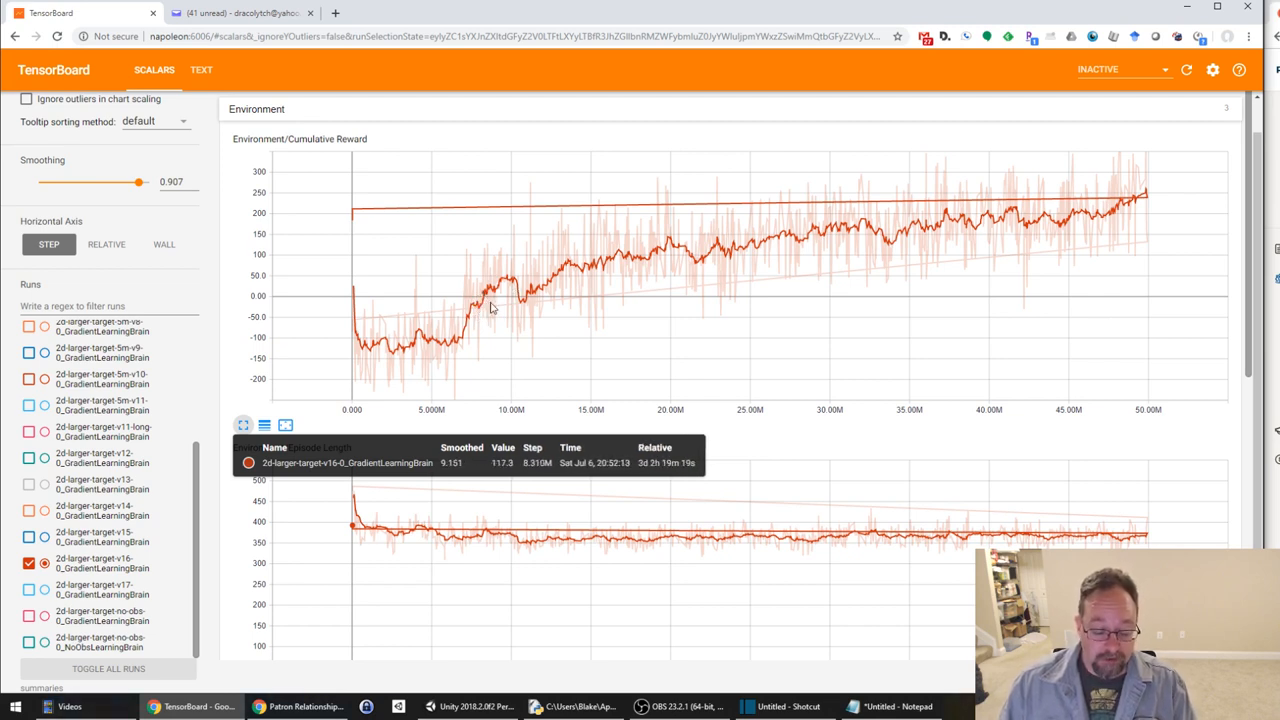
pyautogui.moveTo(497, 336)
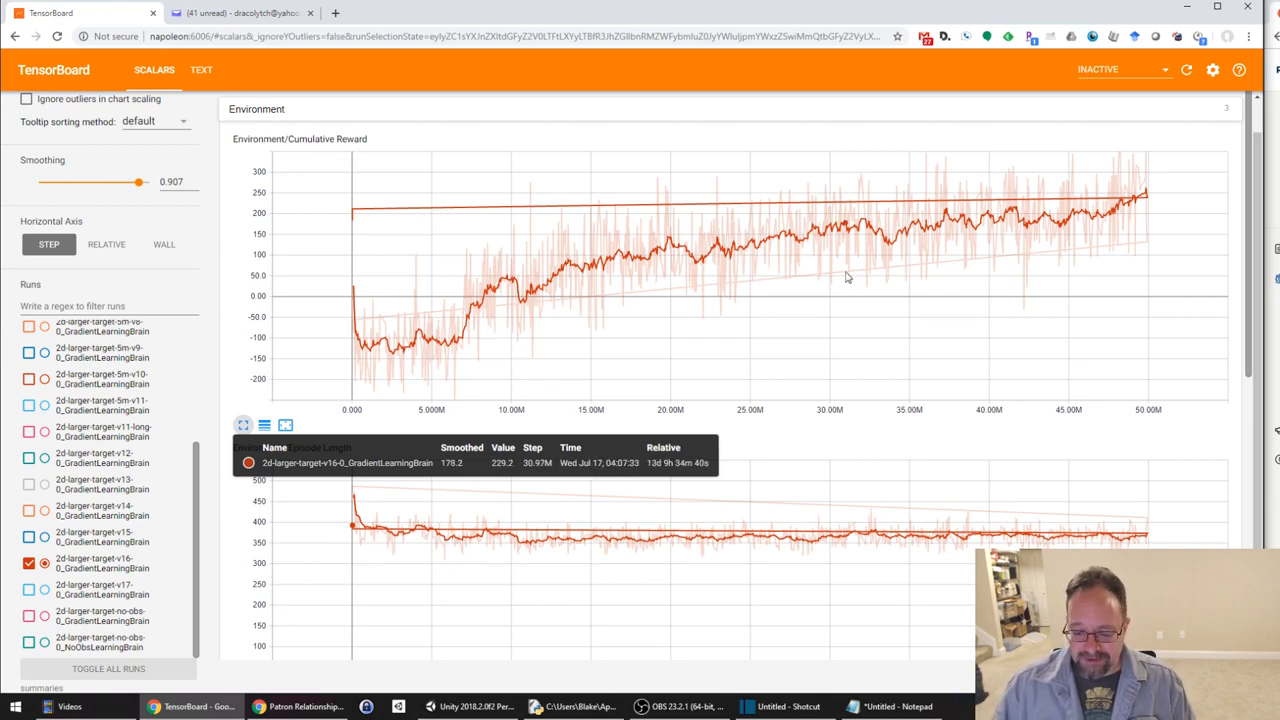
pyautogui.moveTo(832, 272)
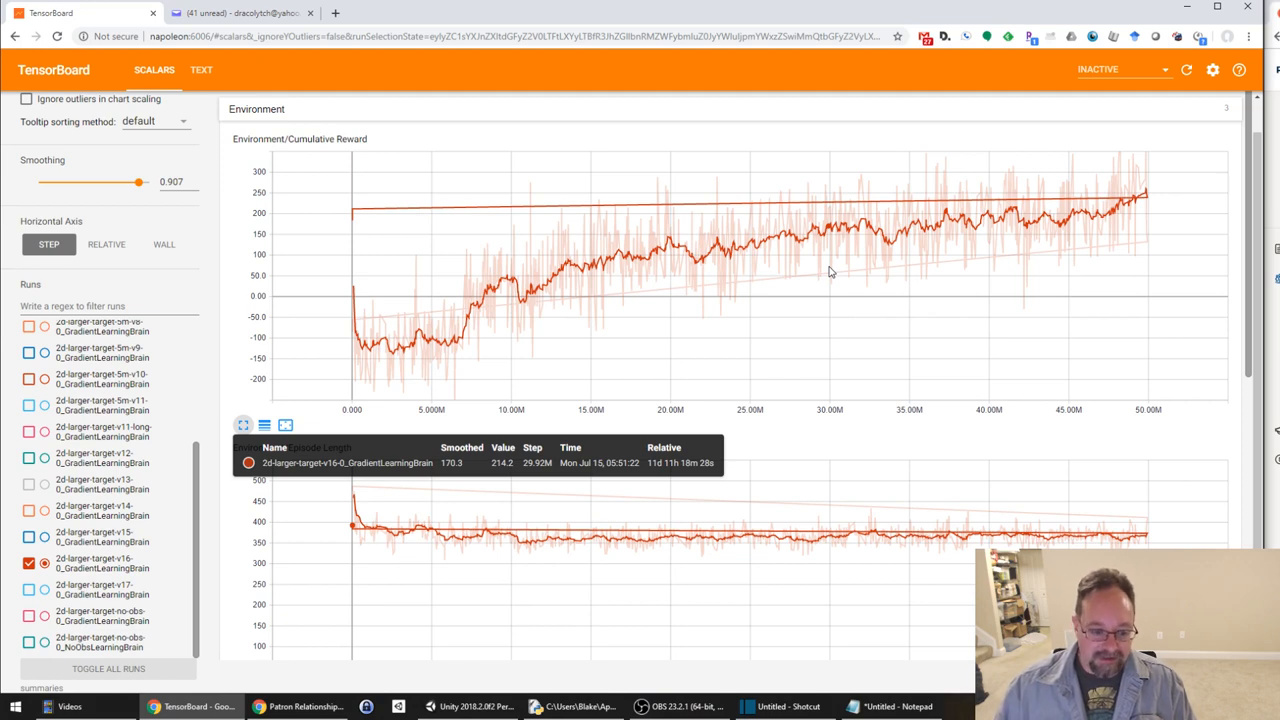
pyautogui.moveTo(628, 342)
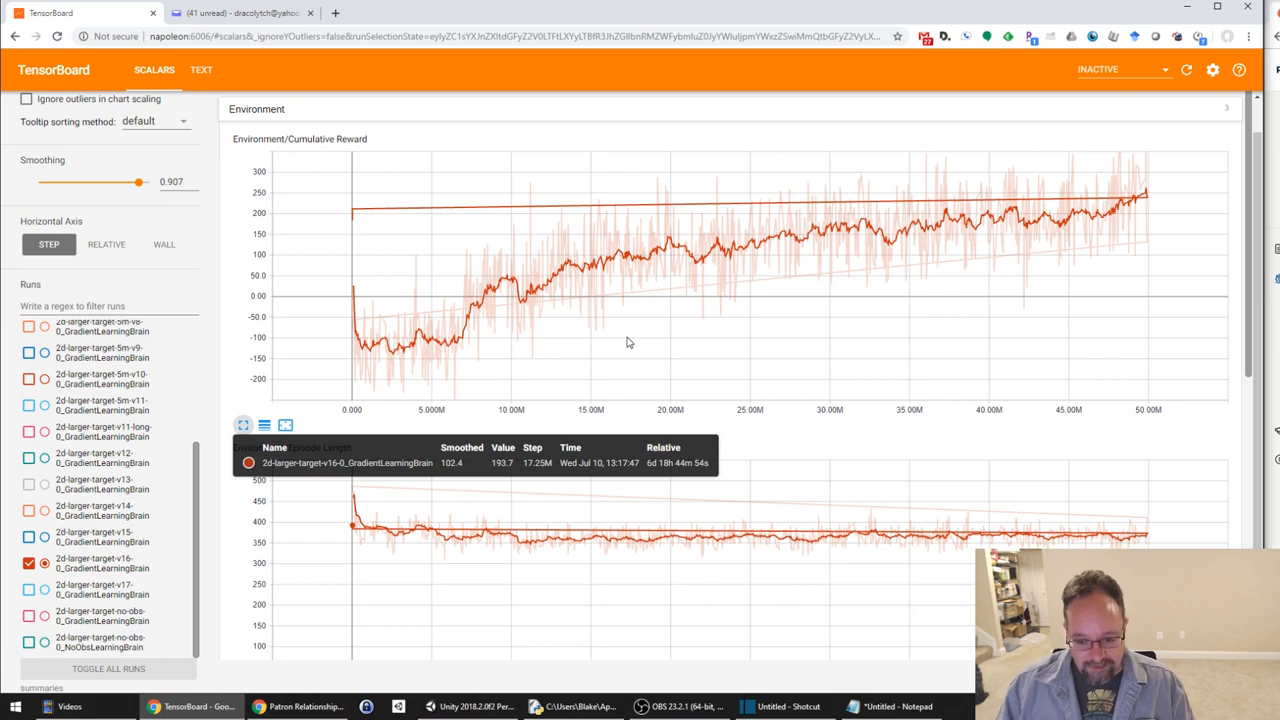
pyautogui.moveTo(672, 371)
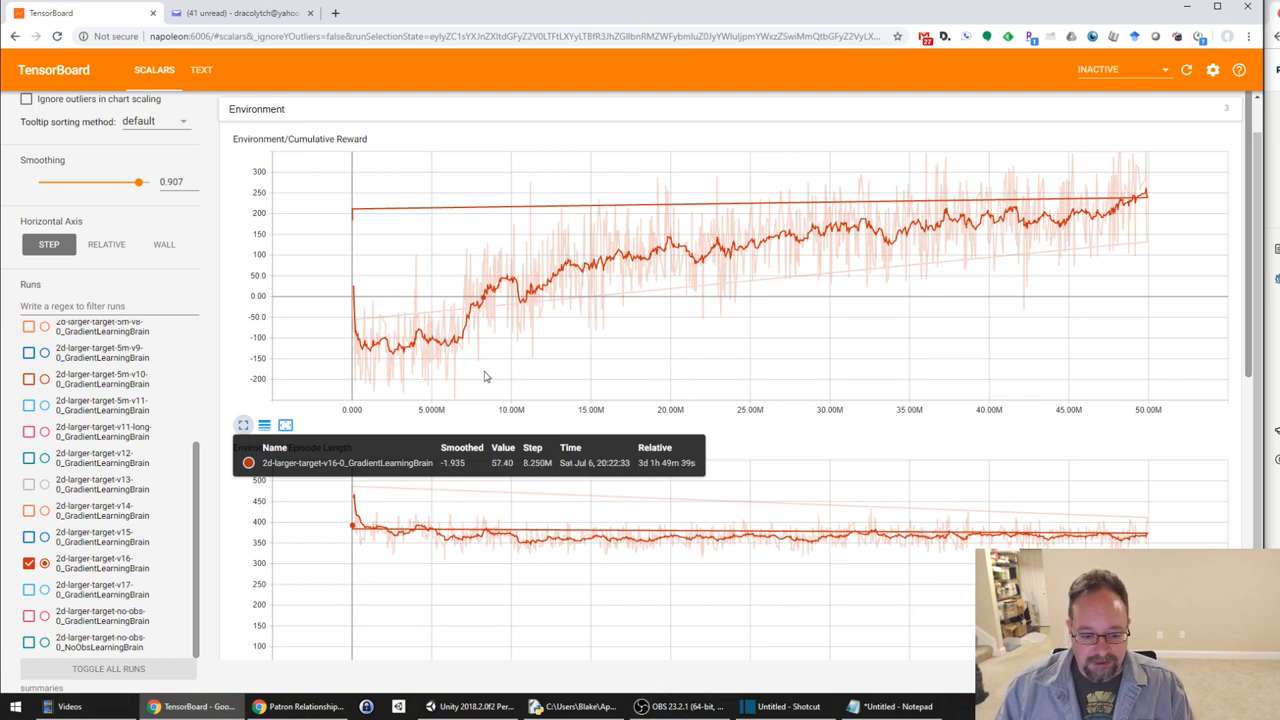
pyautogui.moveTo(754, 358)
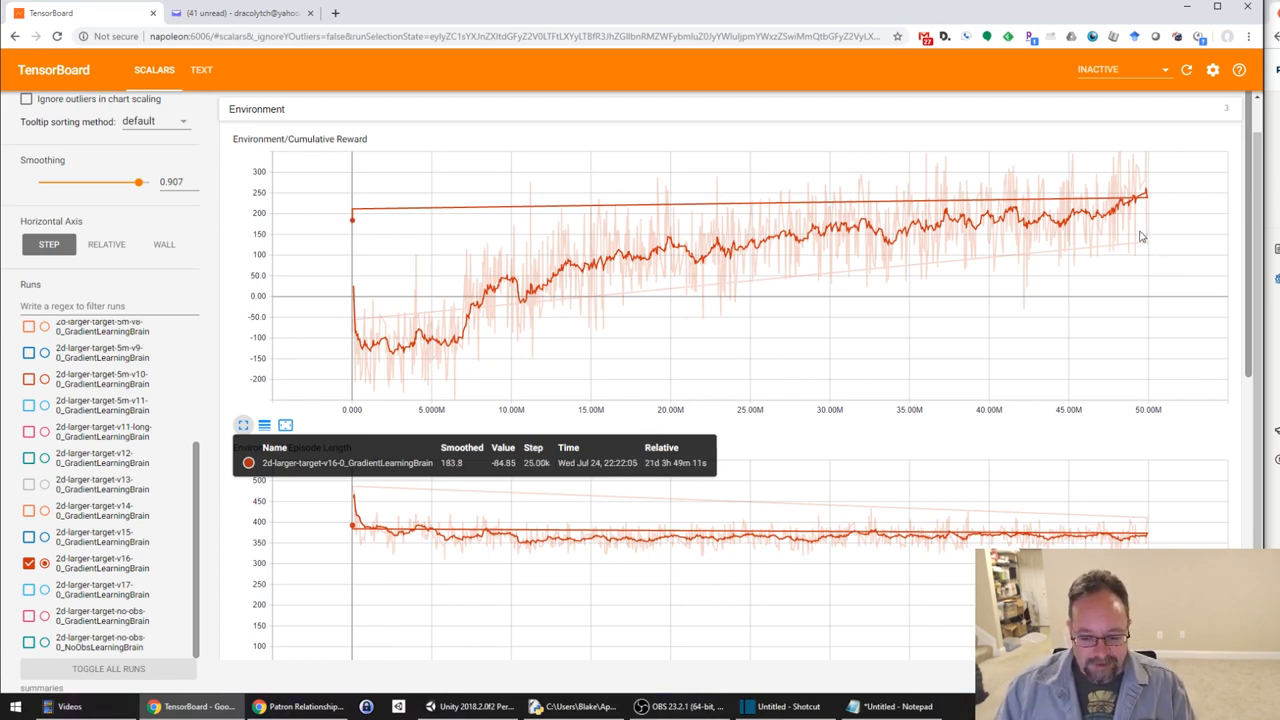
pyautogui.moveTo(659, 284)
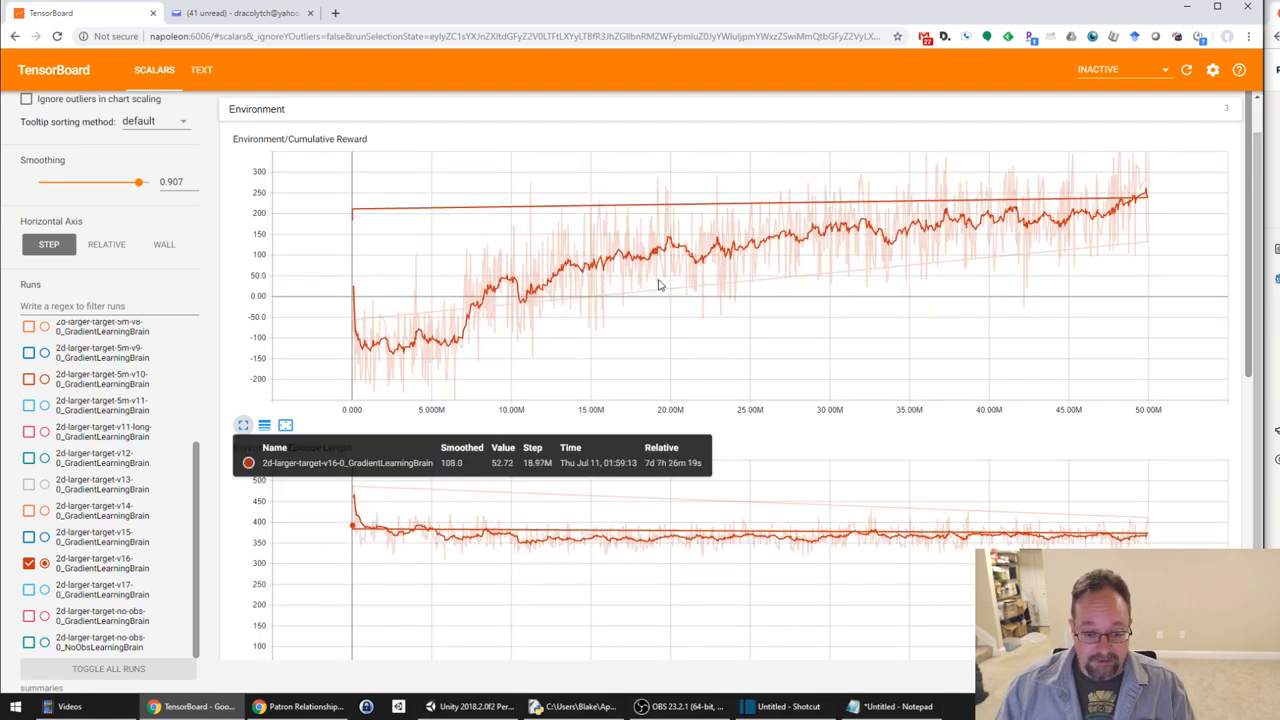
pyautogui.moveTo(47, 631)
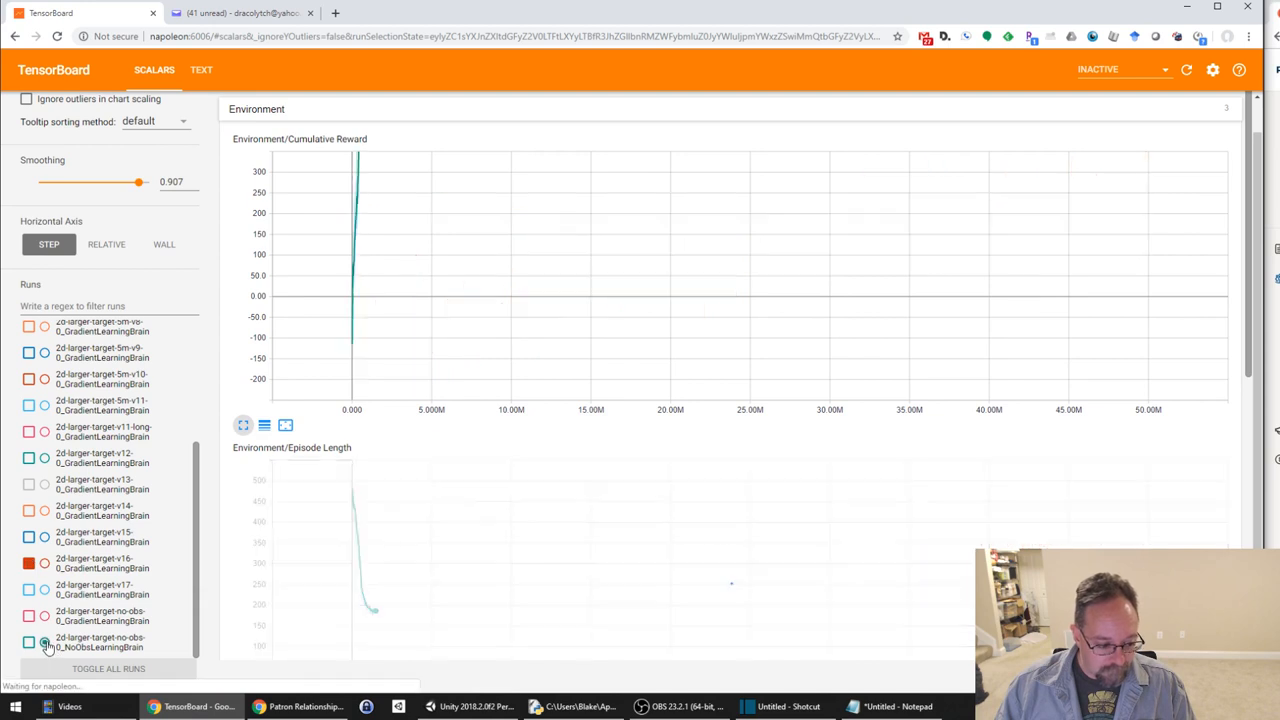
# Chart the no-obs and v16 runs together, then return to Unity
pyautogui.click(29, 642)
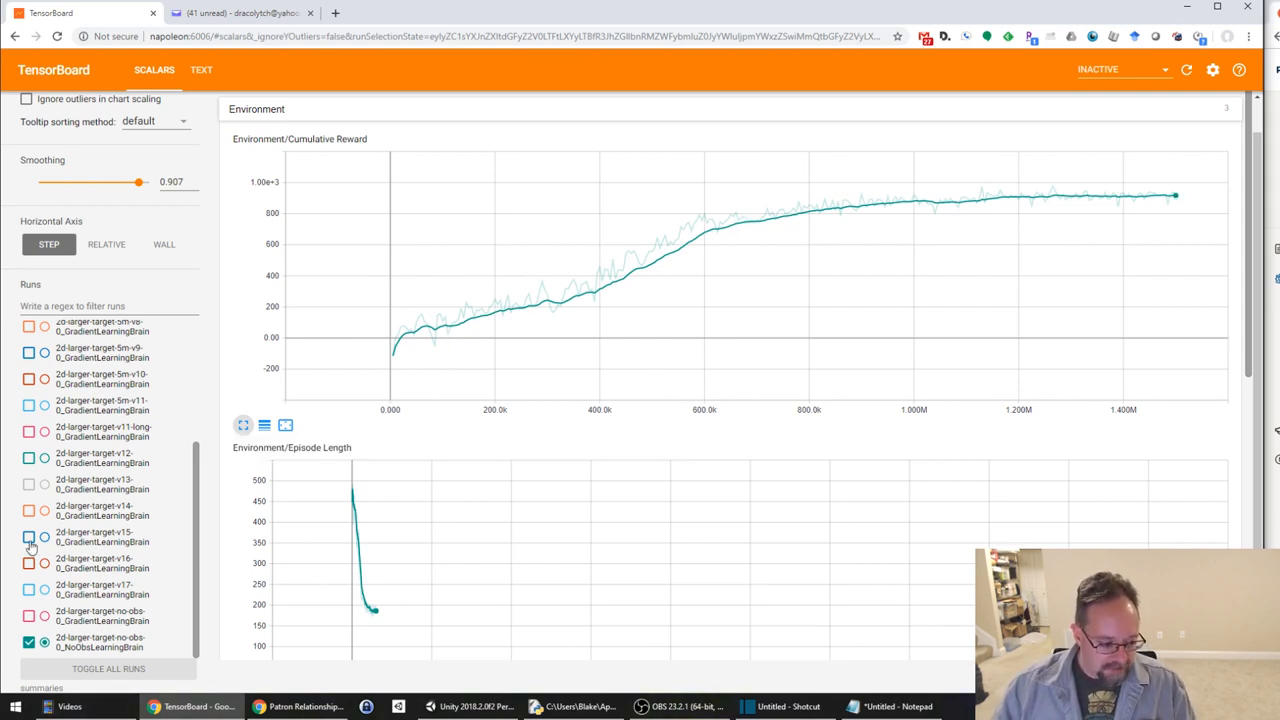
pyautogui.click(29, 563)
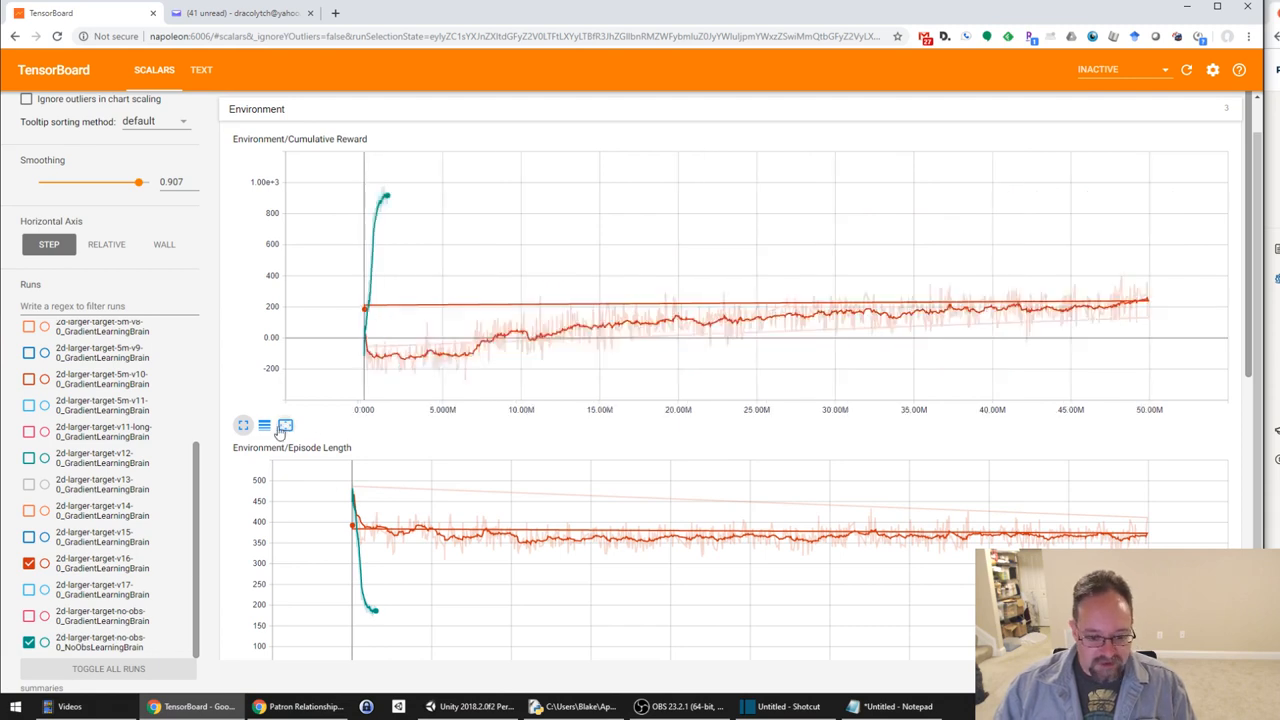
pyautogui.moveTo(1157, 307)
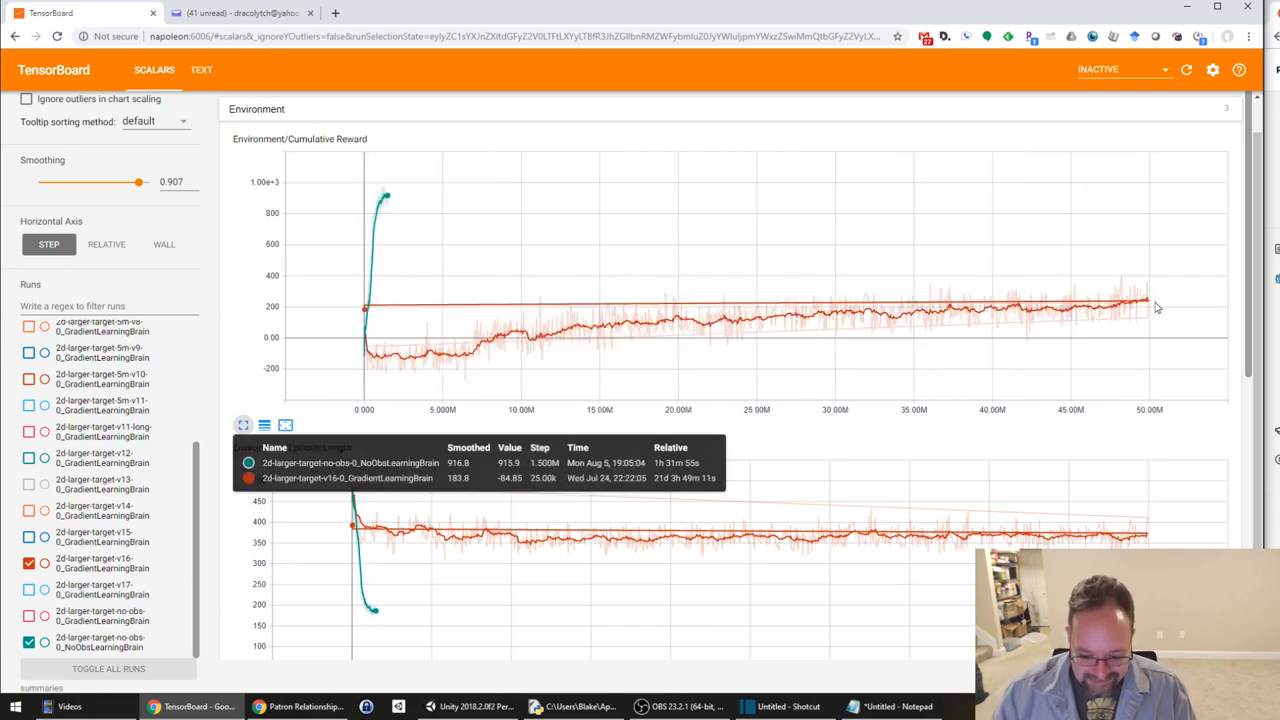
pyautogui.moveTo(1146, 320)
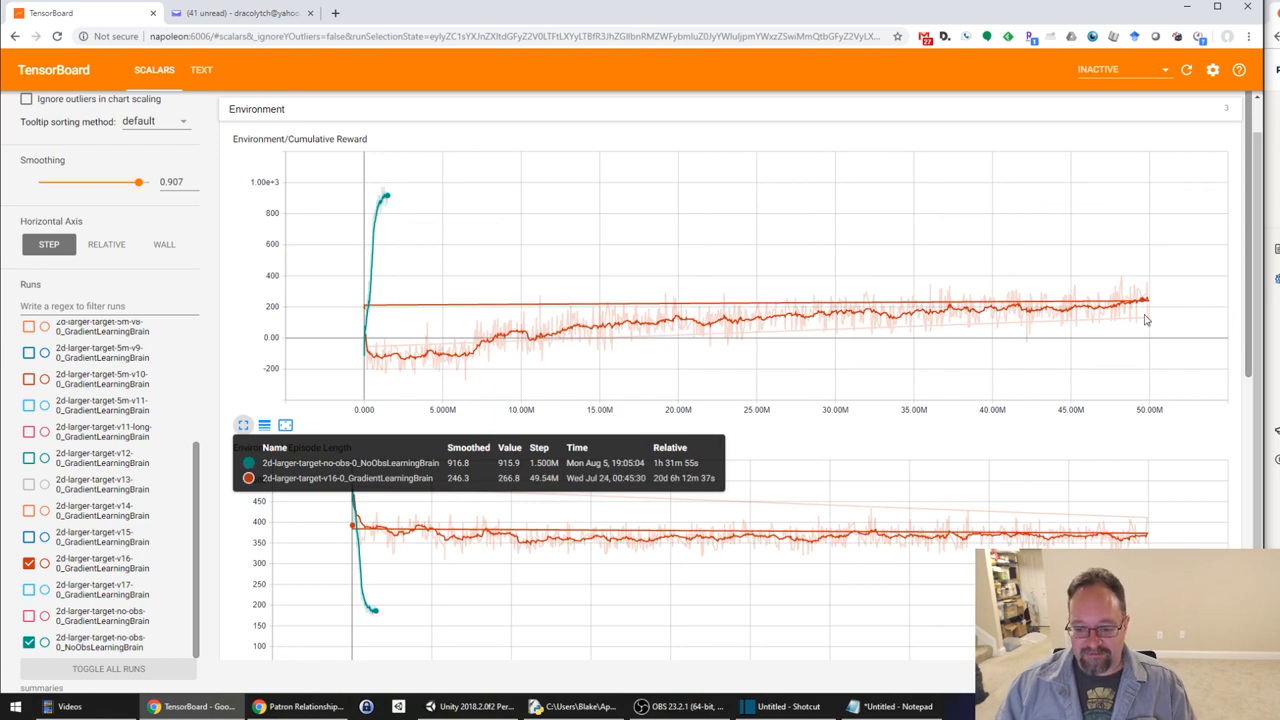
pyautogui.moveTo(748, 330)
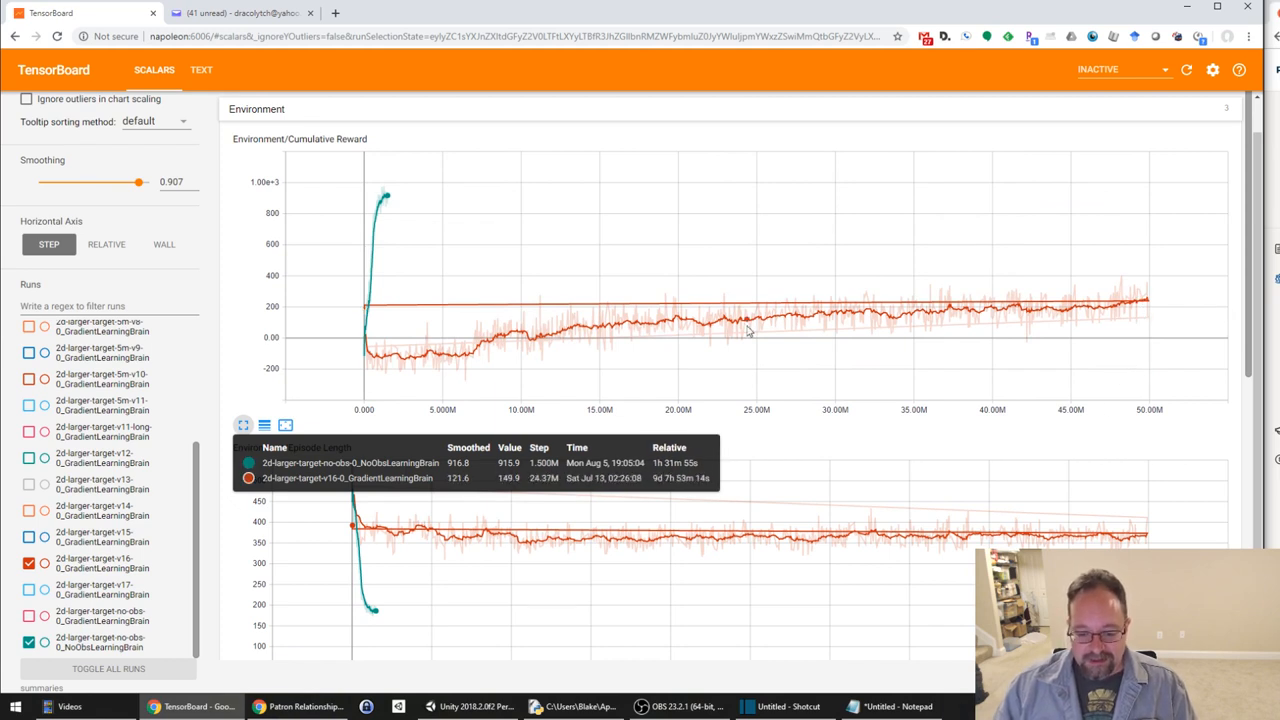
pyautogui.moveTo(1150, 318)
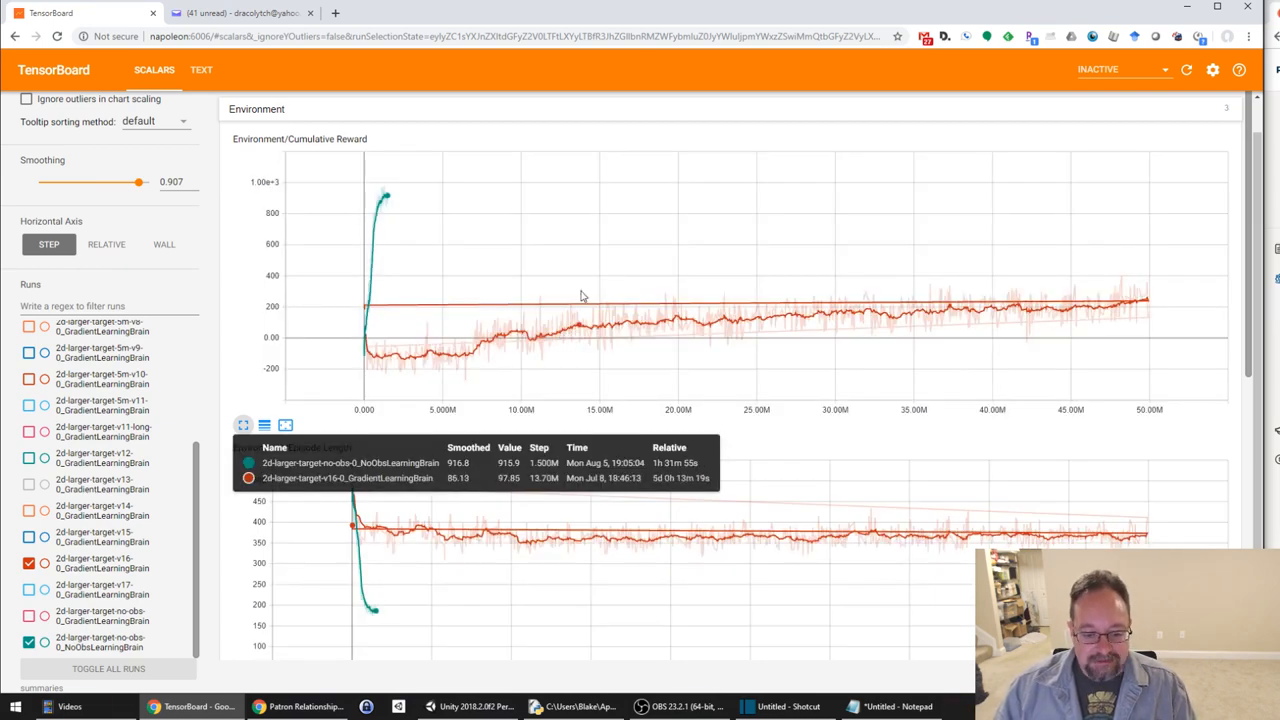
pyautogui.moveTo(517, 316)
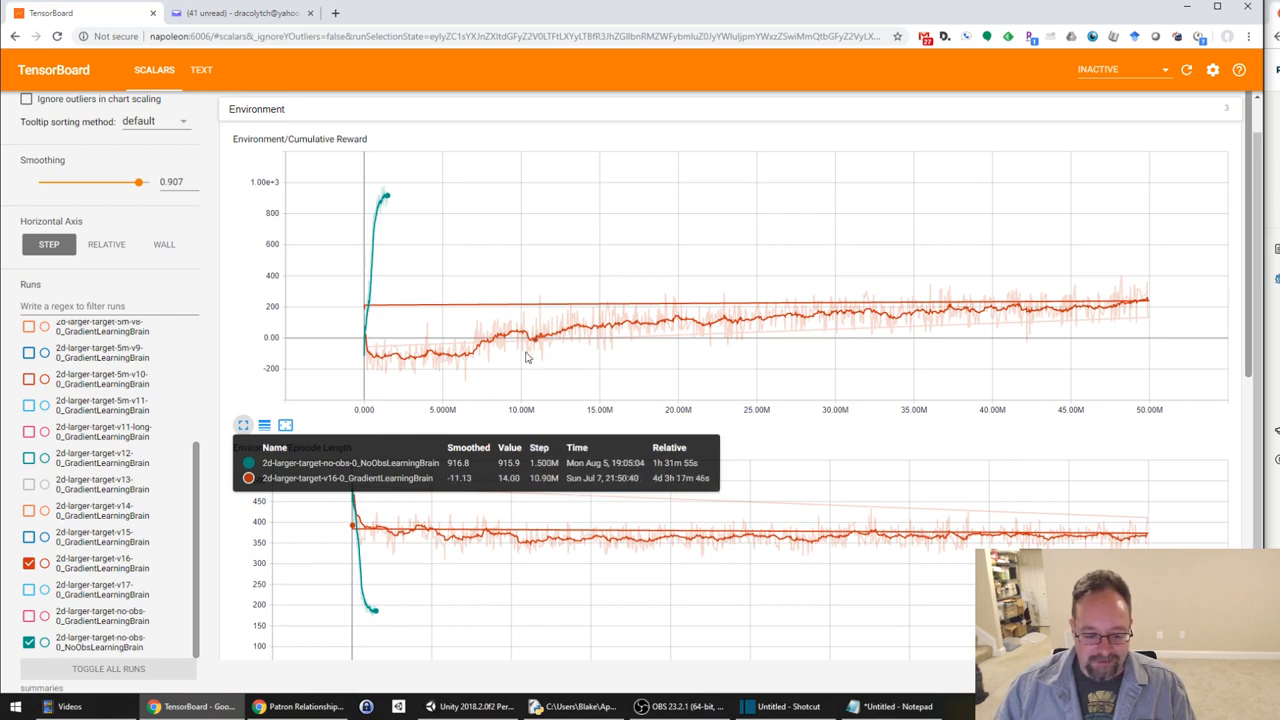
pyautogui.moveTo(630, 353)
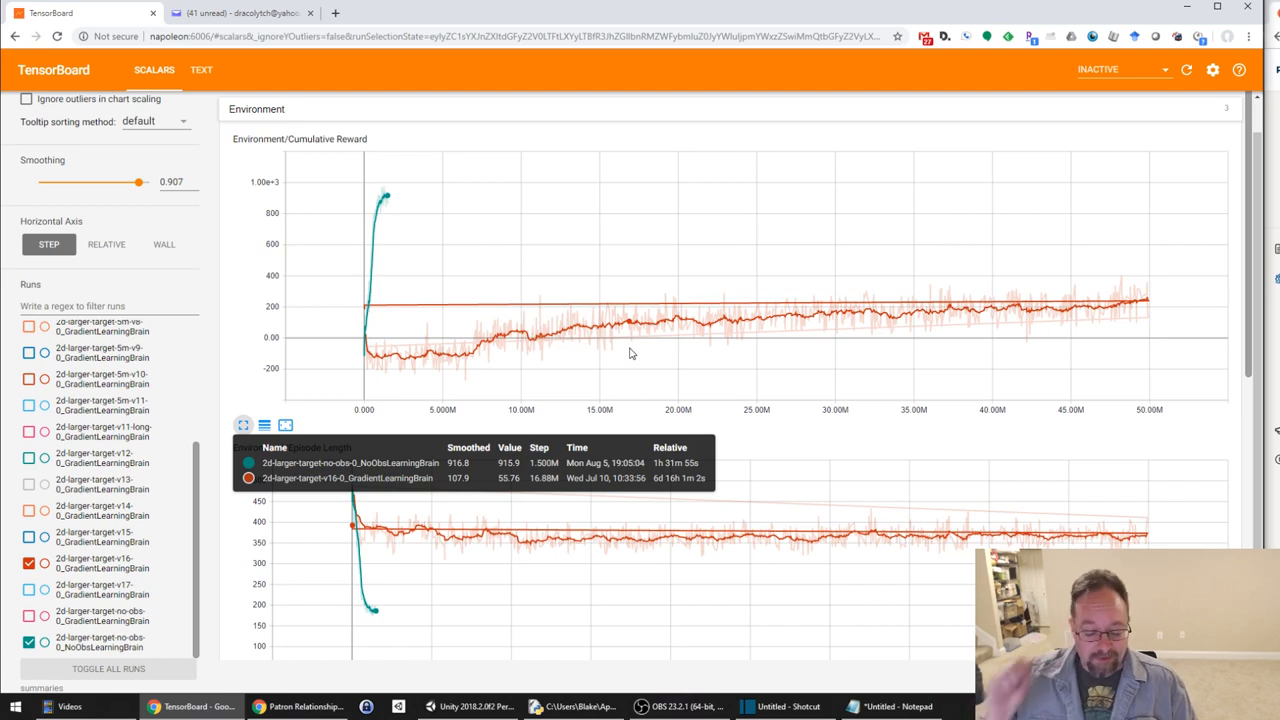
pyautogui.moveTo(565, 330)
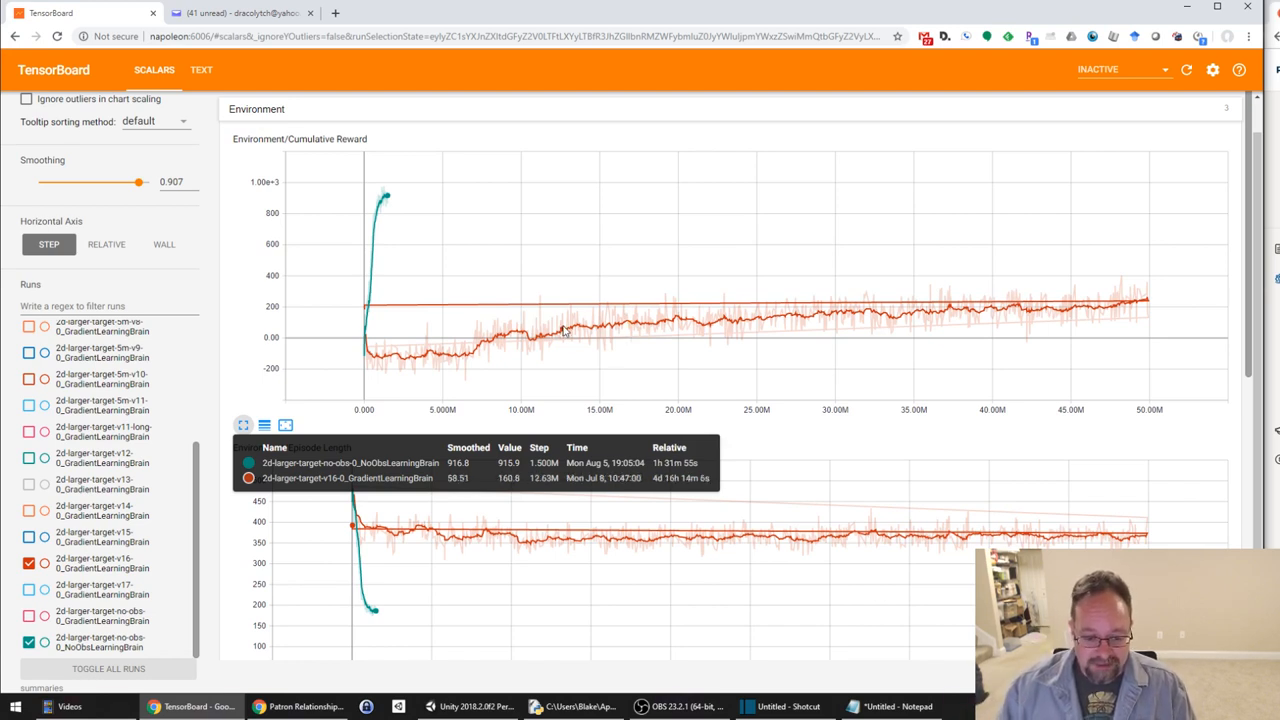
pyautogui.moveTo(568, 330)
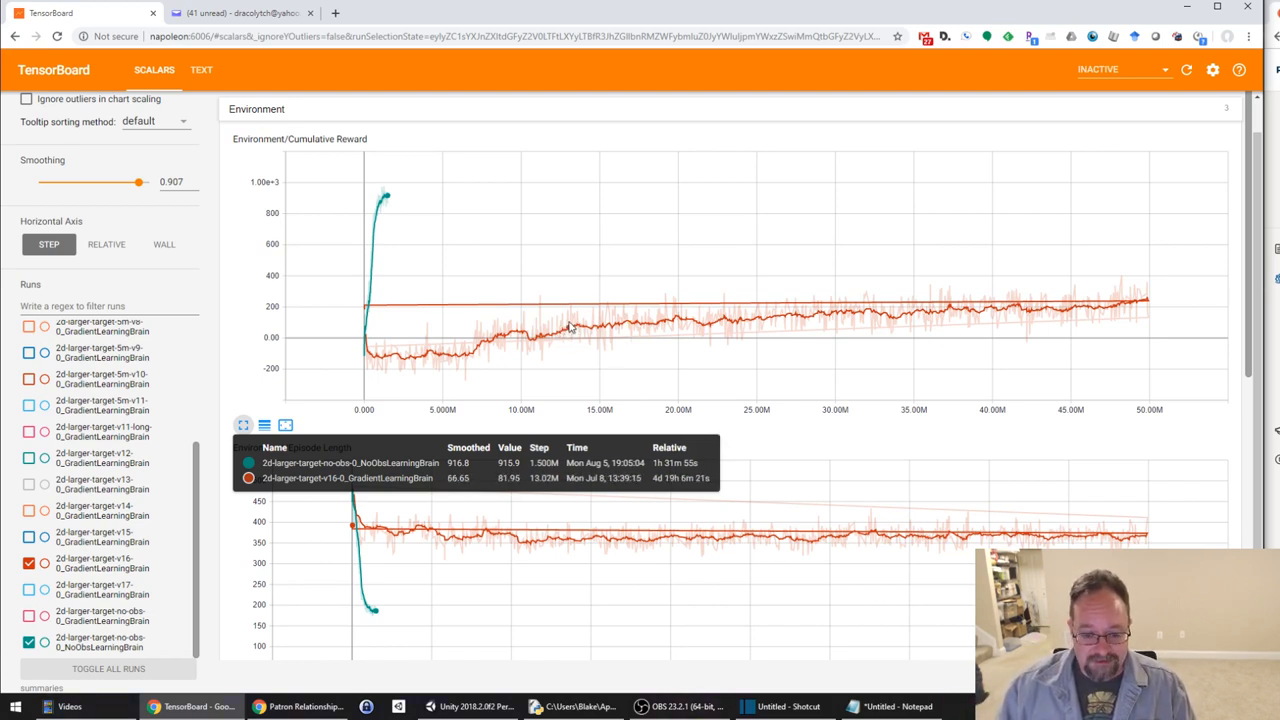
pyautogui.moveTo(607, 322)
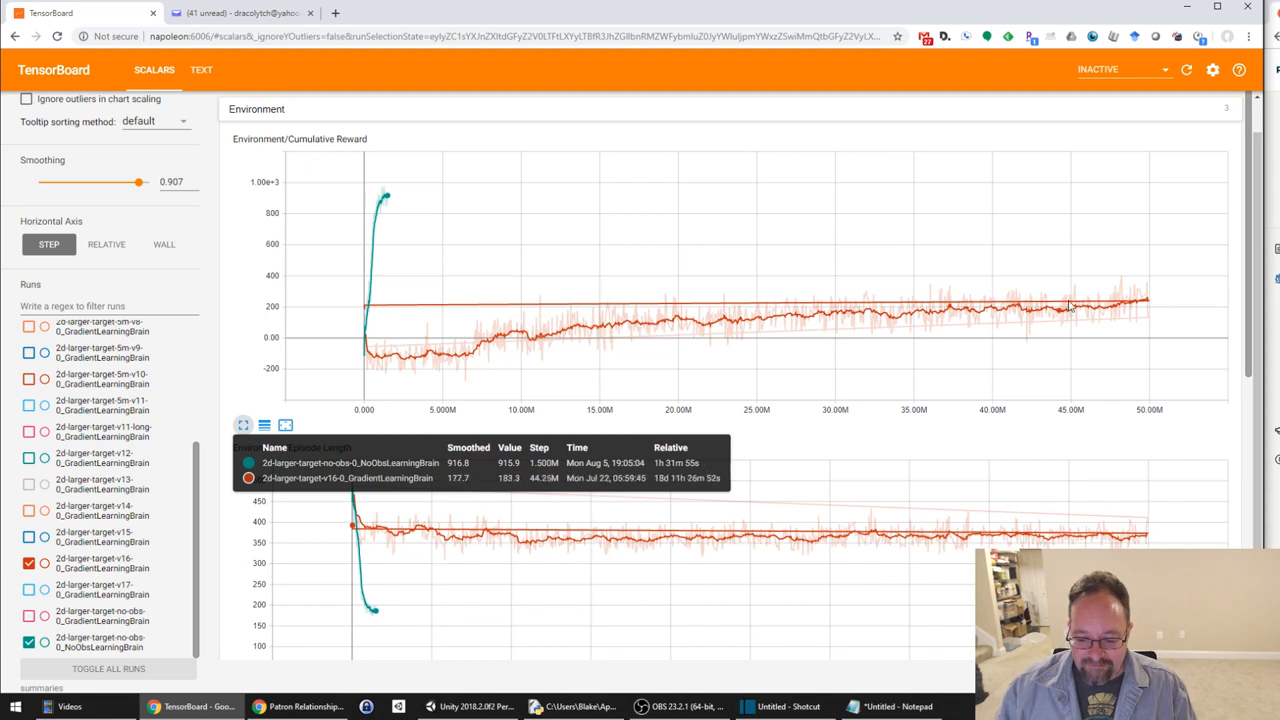
pyautogui.moveTo(573, 351)
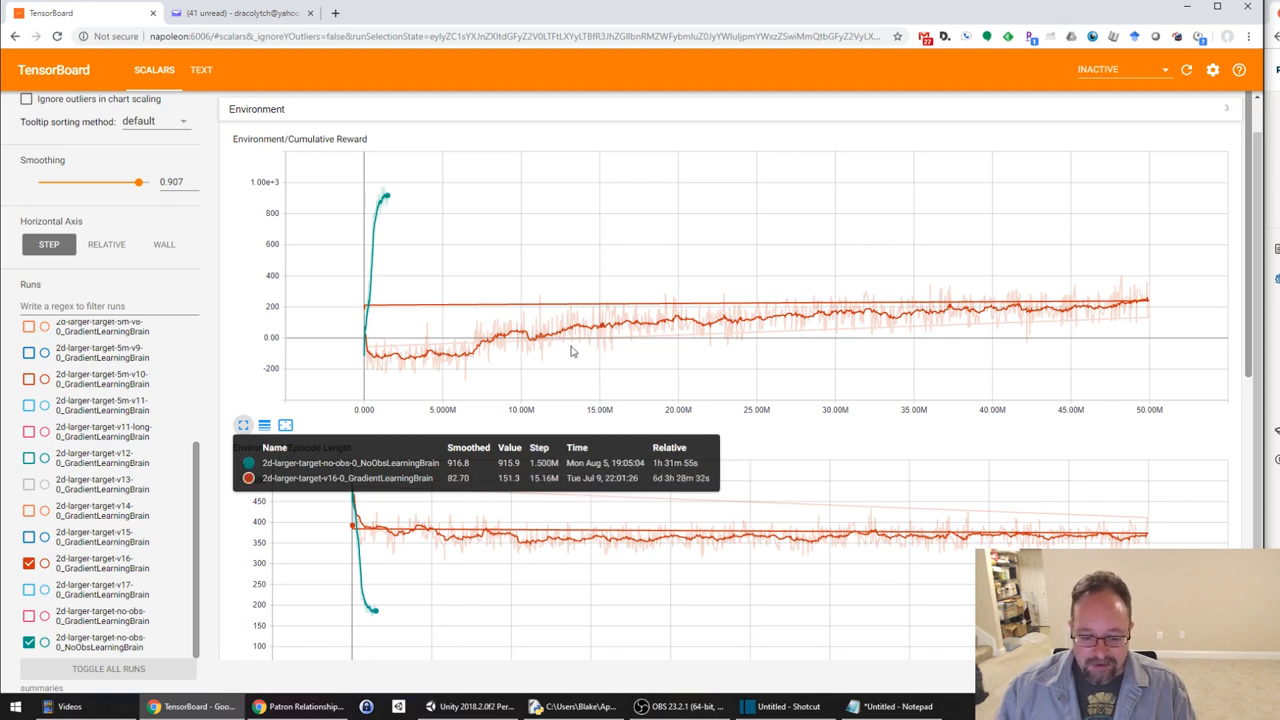
pyautogui.moveTo(1175, 308)
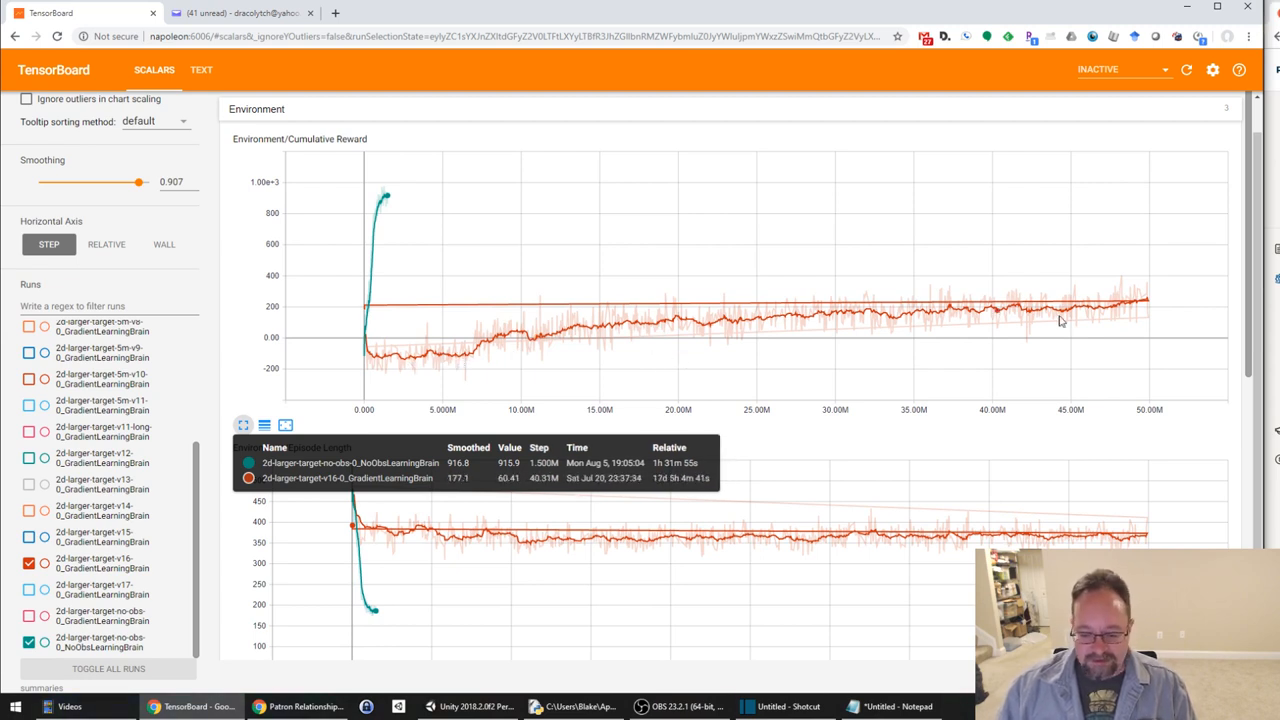
pyautogui.moveTo(405, 365)
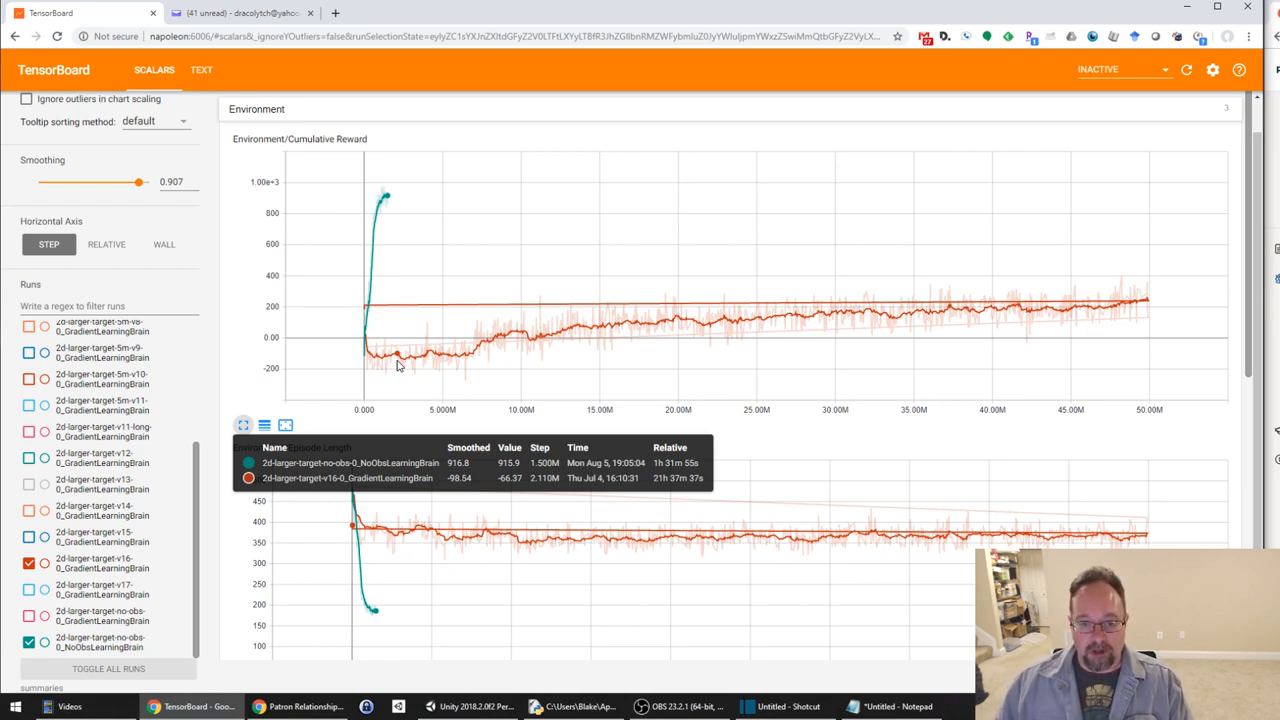
pyautogui.moveTo(703, 595)
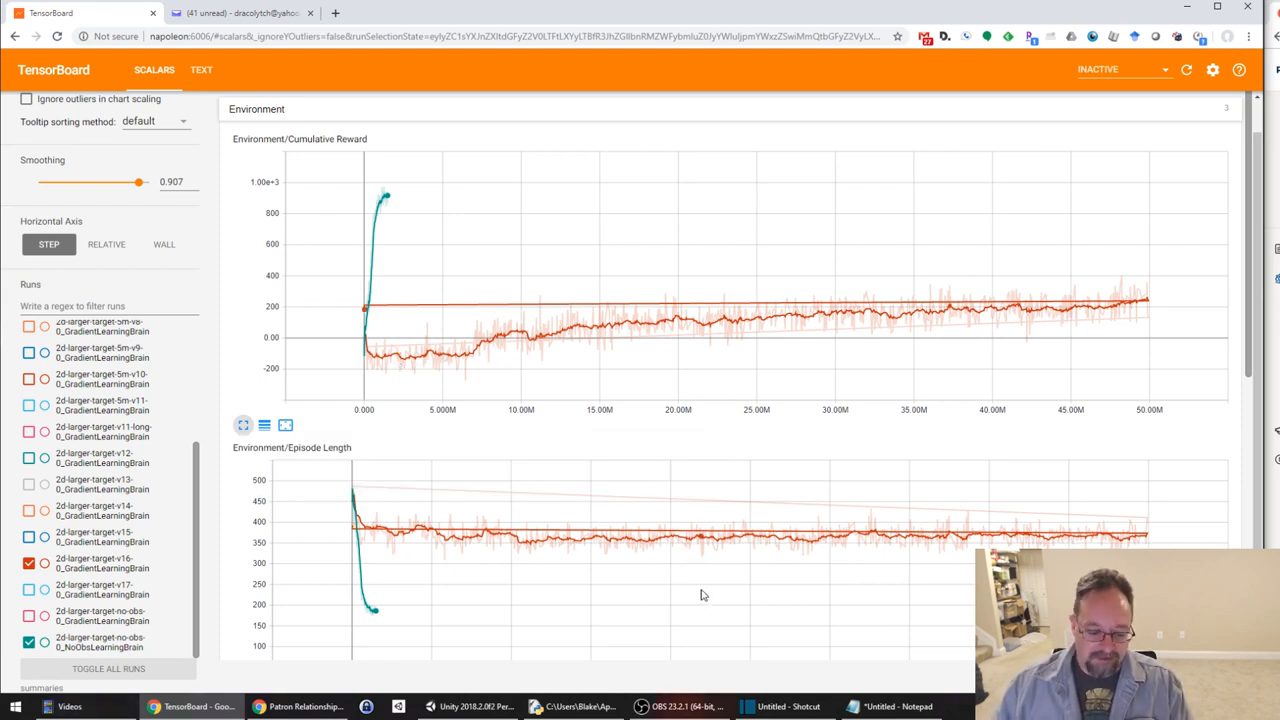
pyautogui.click(470, 706)
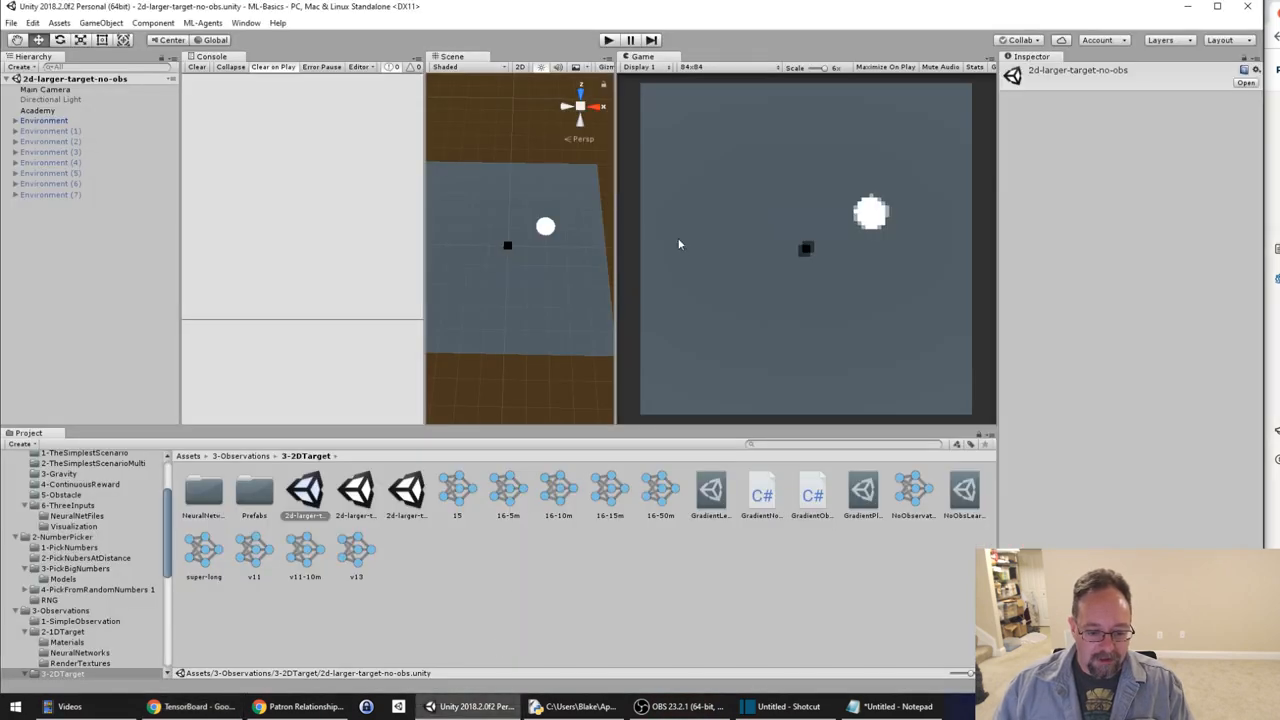
pyautogui.moveTo(685, 387)
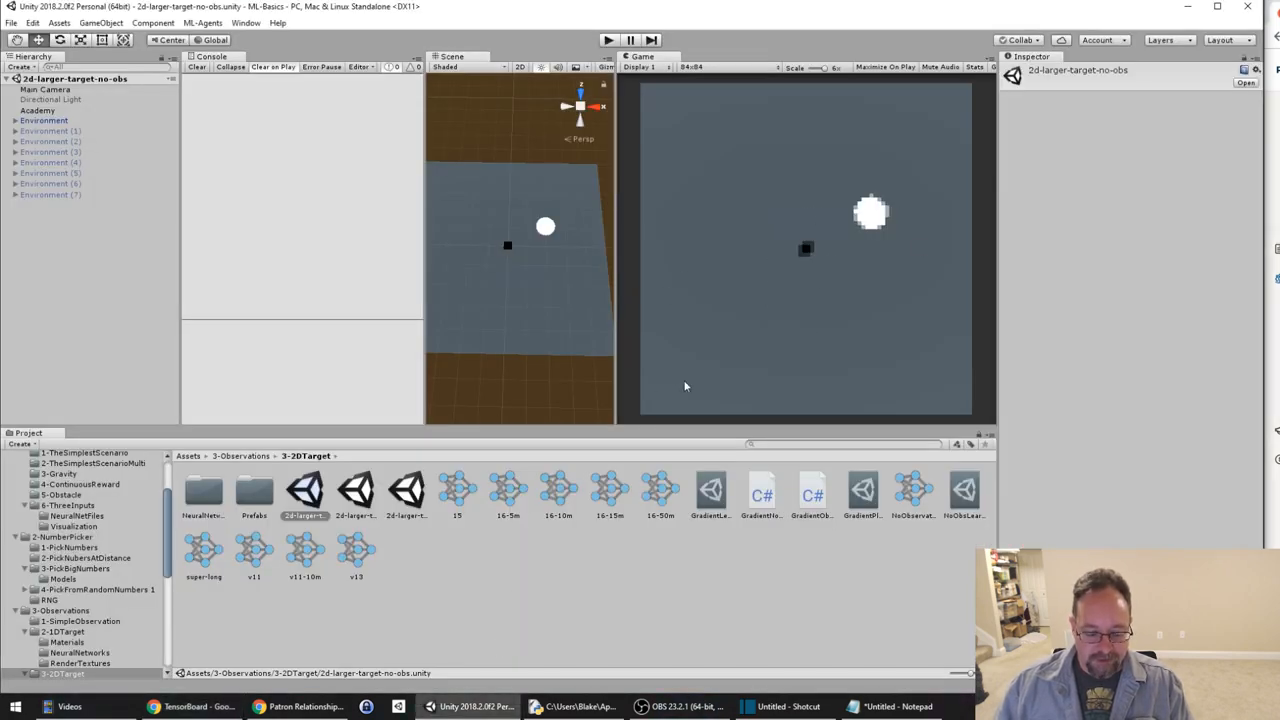